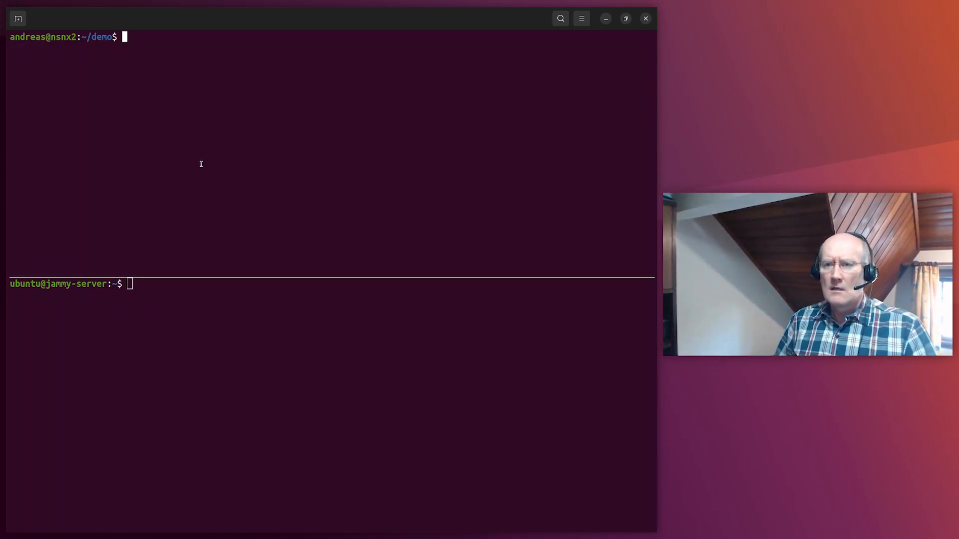
Open the empty .ssh/authorized_keys in vim, then try ssh to jammy-server.lxd and get denied.
type("ss")
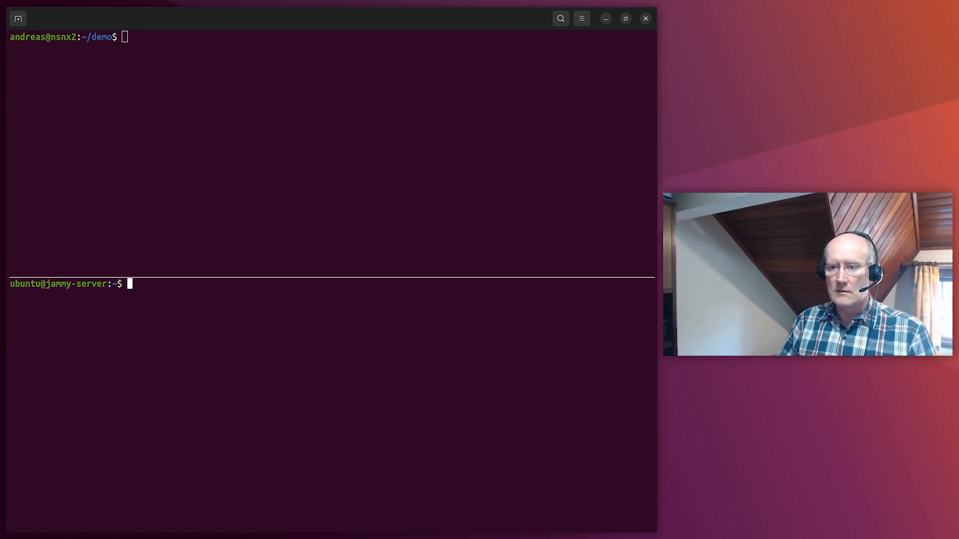
type("vim .ssh/authorized_keys")
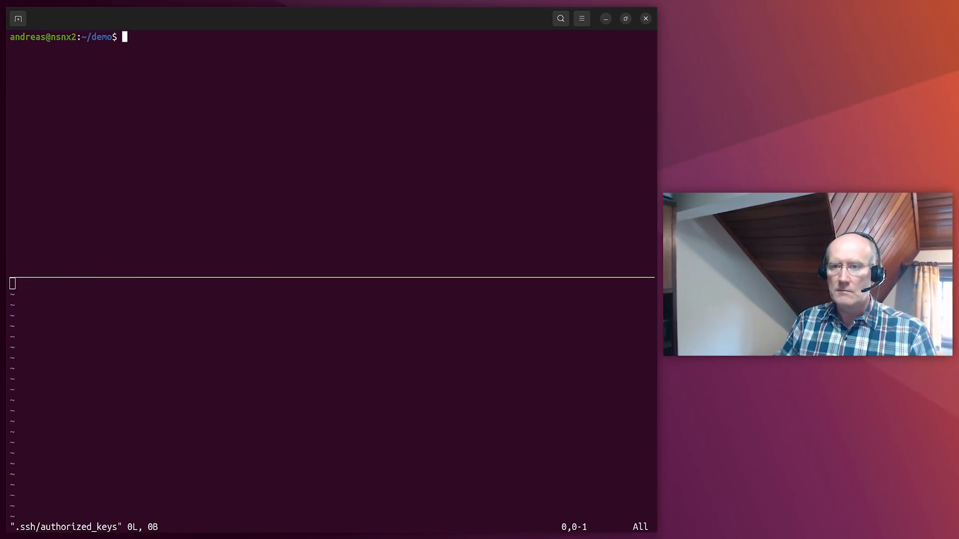
type("ssh jamm")
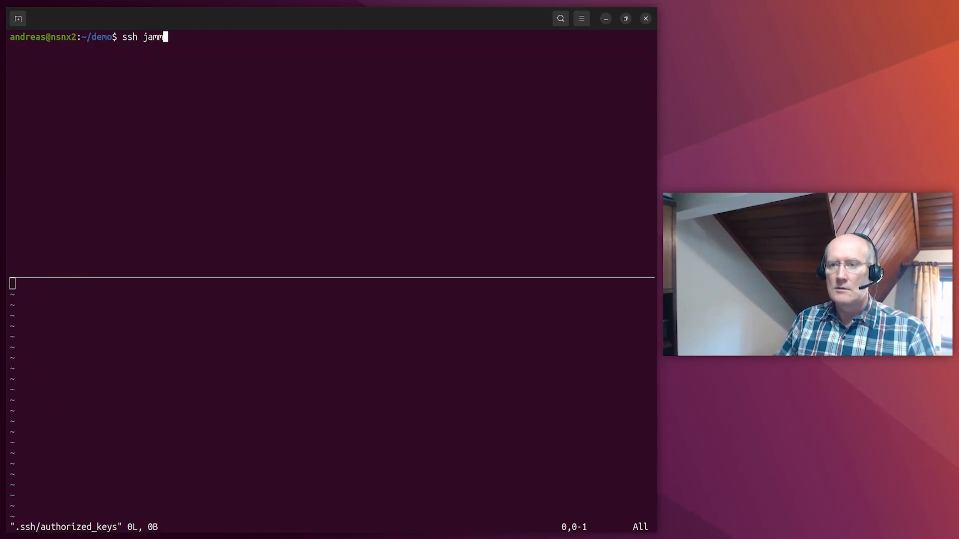
type("y-server.lxd")
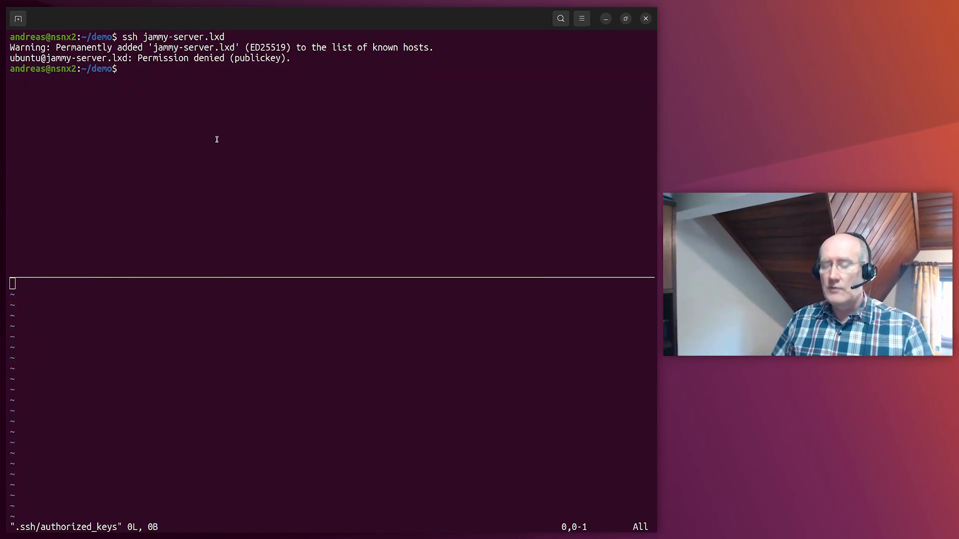
Try ssh-keygen -t ed25519-sk and hit the 'requested feature not supported' error.
type("ssh-keygen -t e")
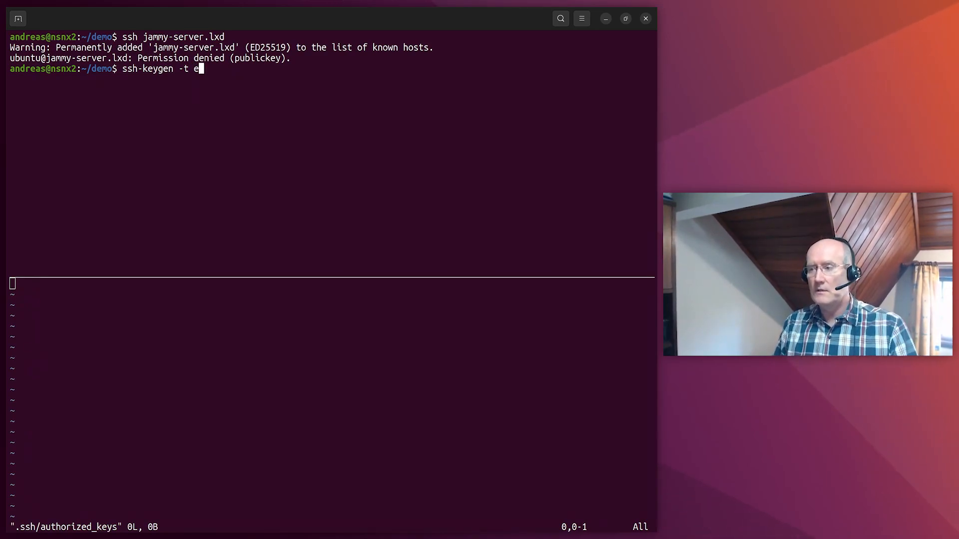
type("cdsa-")
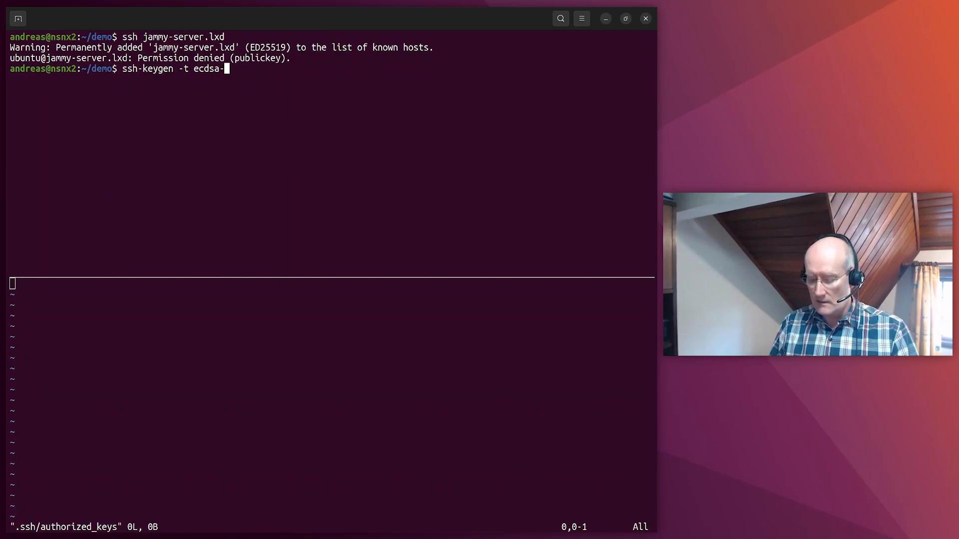
type("sk")
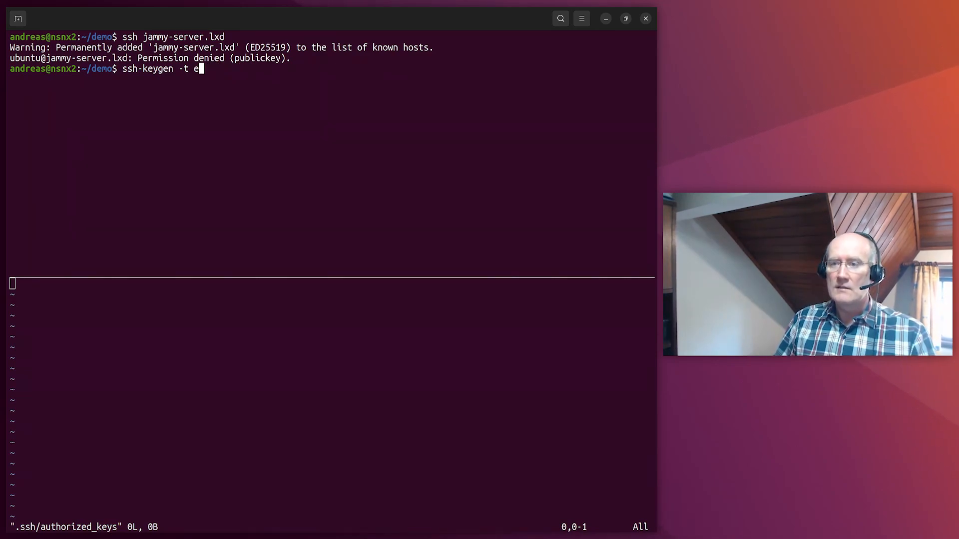
type("d25519-")
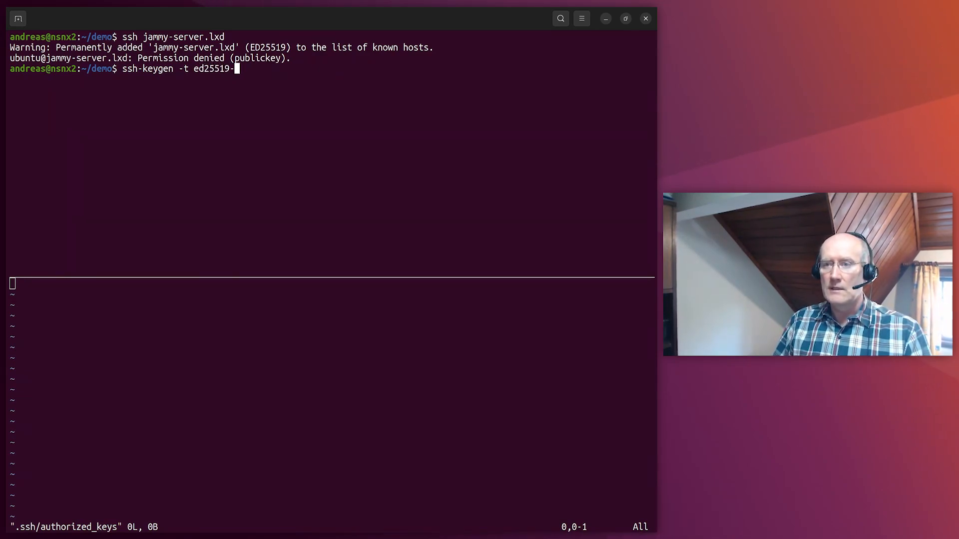
type("sk")
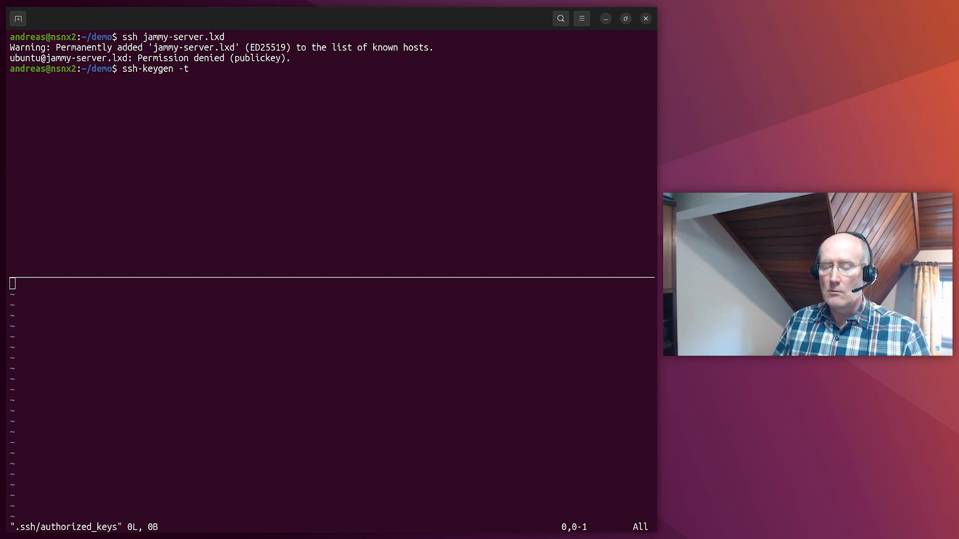
type("ed25519")
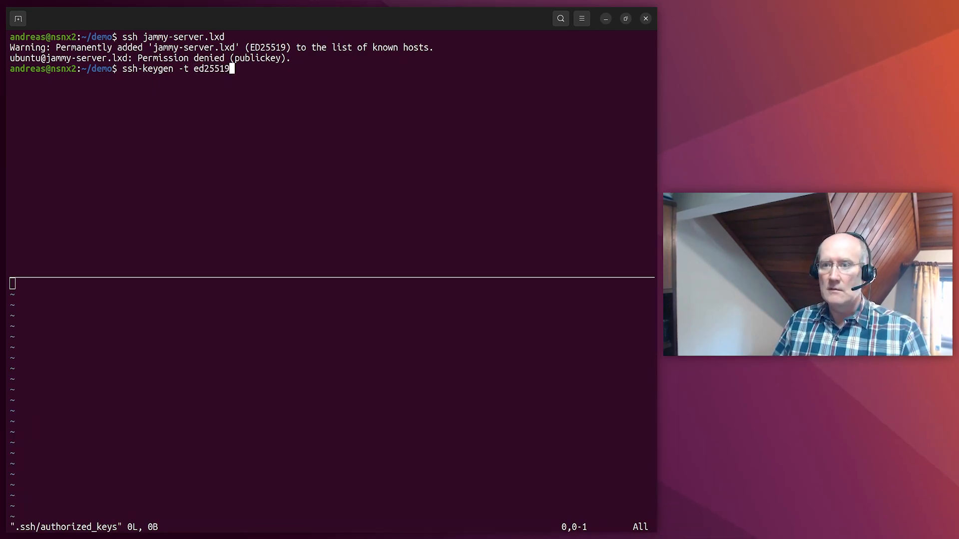
type("-sk")
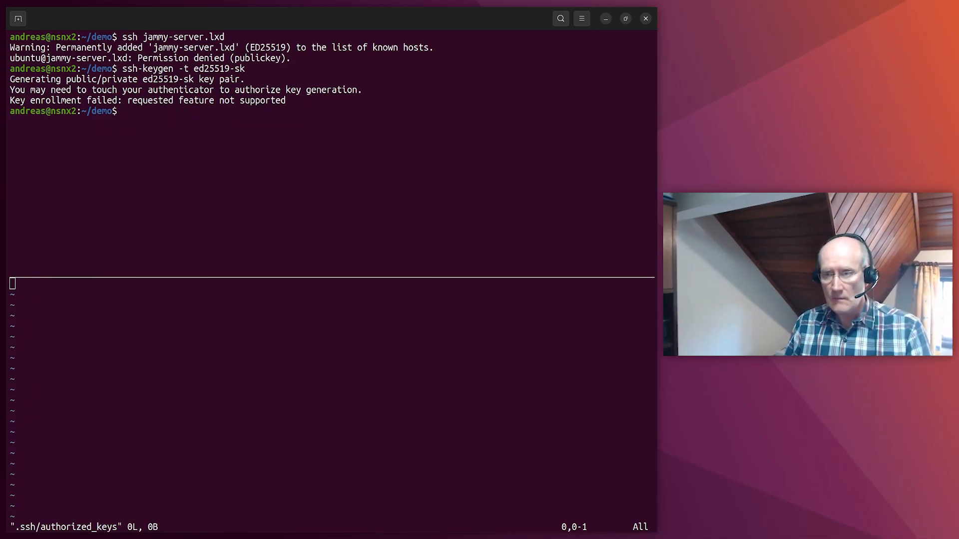
type("ssh-keygen -t ed25519-s")
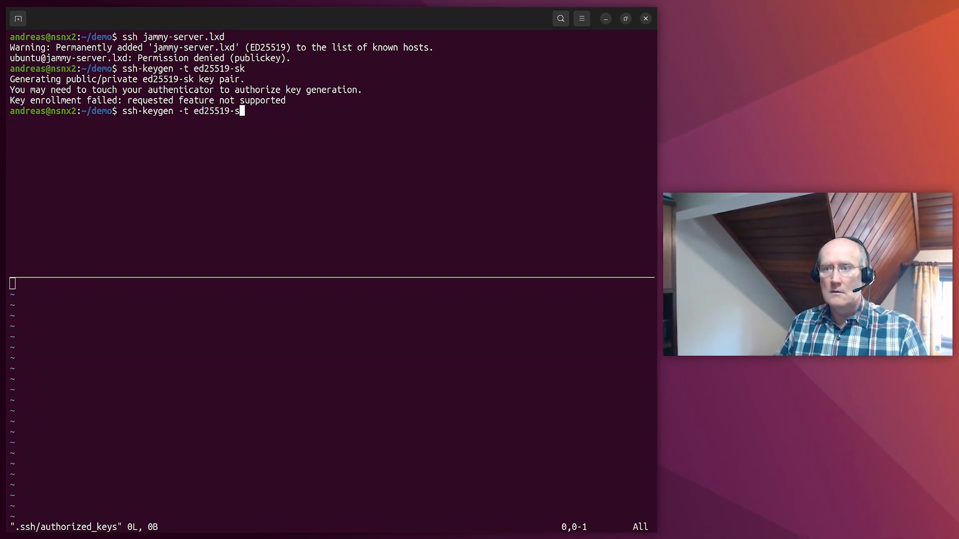
Generate an ecdsa-sk key pair saved as t110 with an empty passphrase.
type("ecdsa")
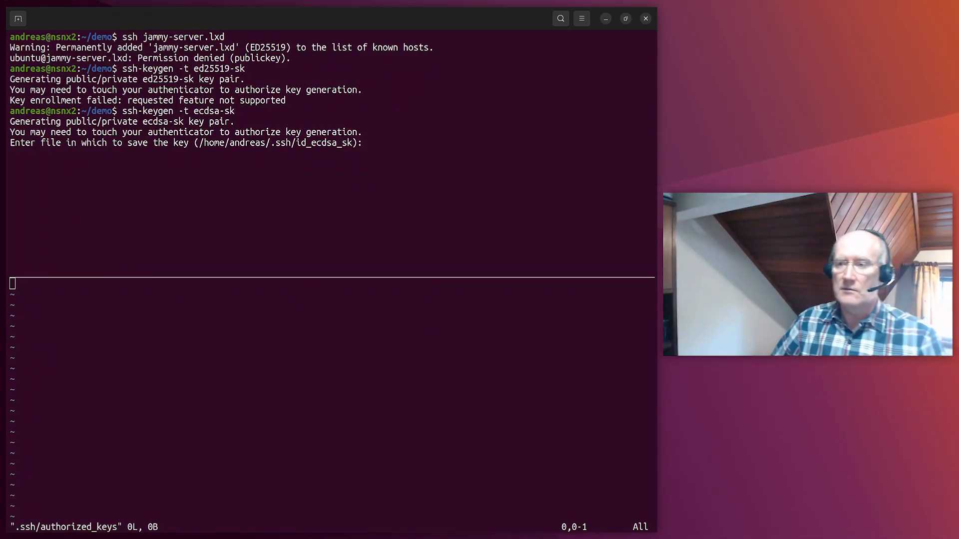
type("t110")
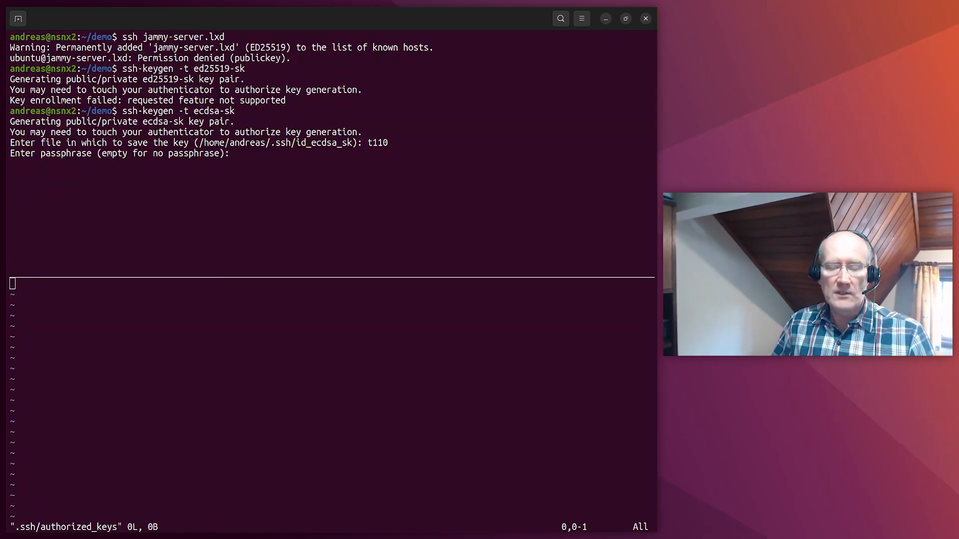
key("Return")
type("l")
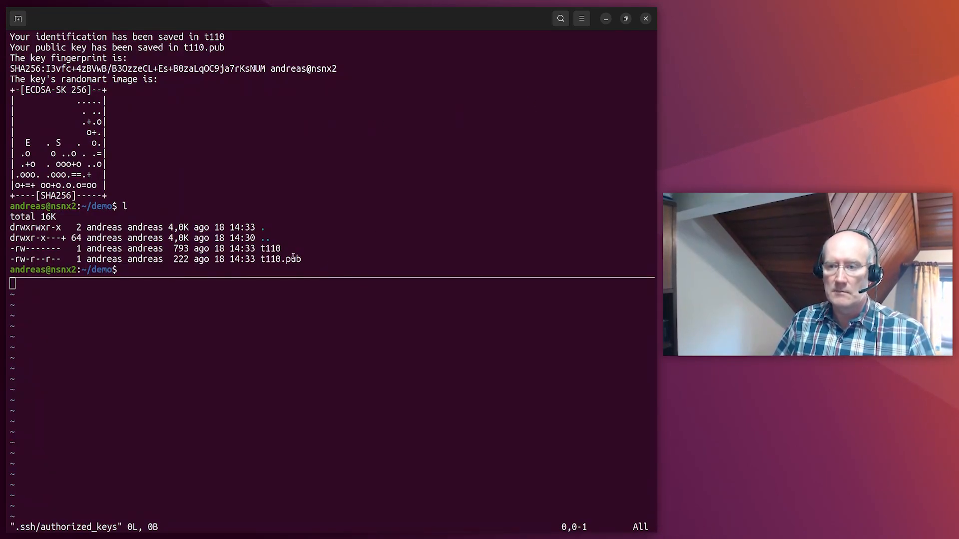
Print t110.pub and log into jammy-server.lxd with the t110 key by touching it.
type("cat t110.pub")
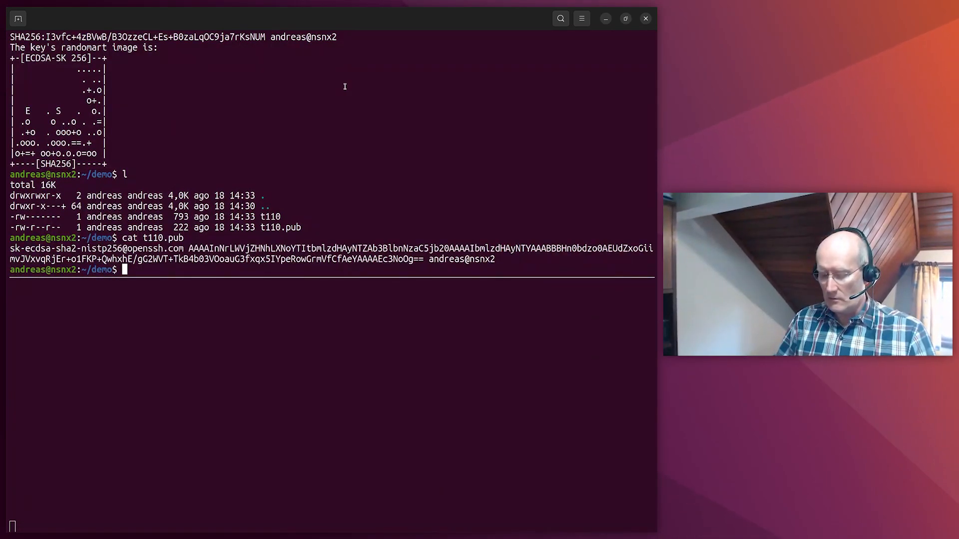
type("ssh -i")
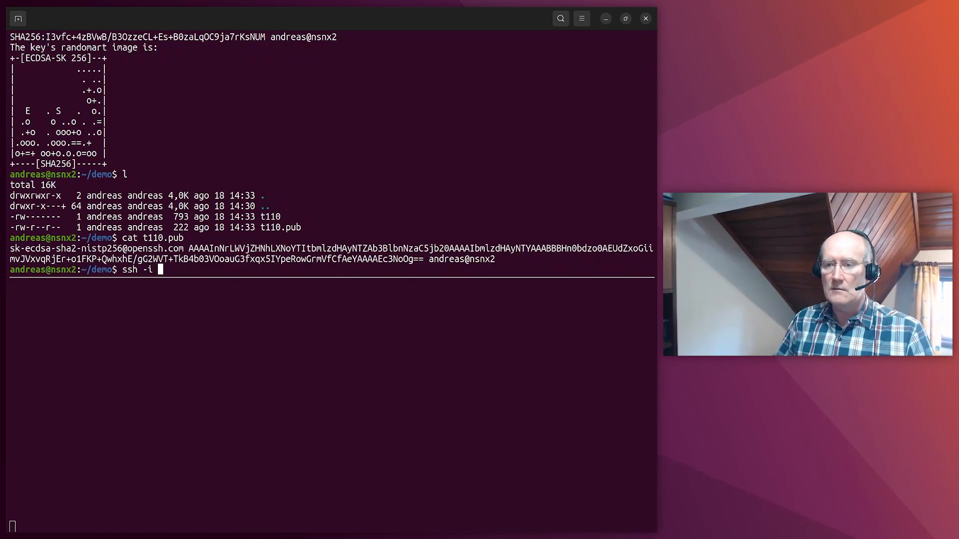
type("t110")
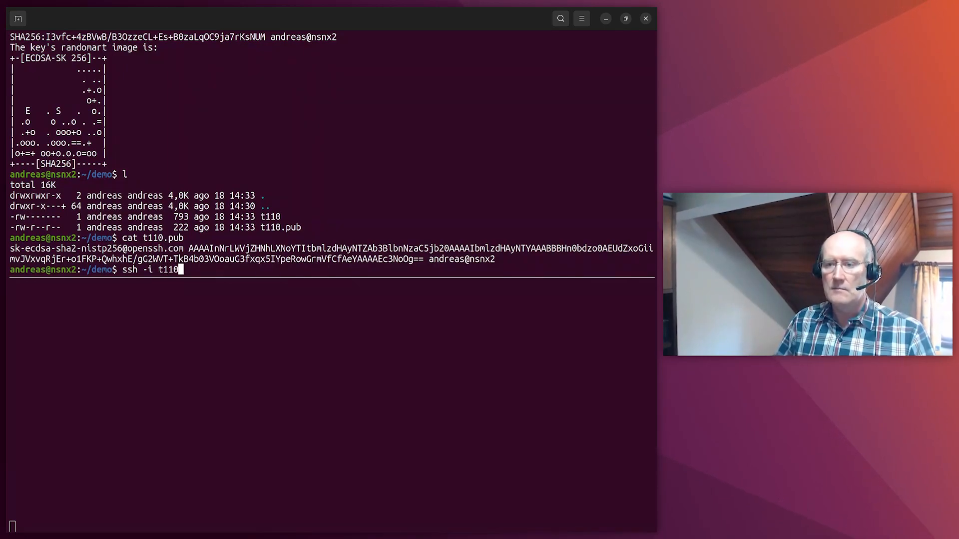
type("jammy")
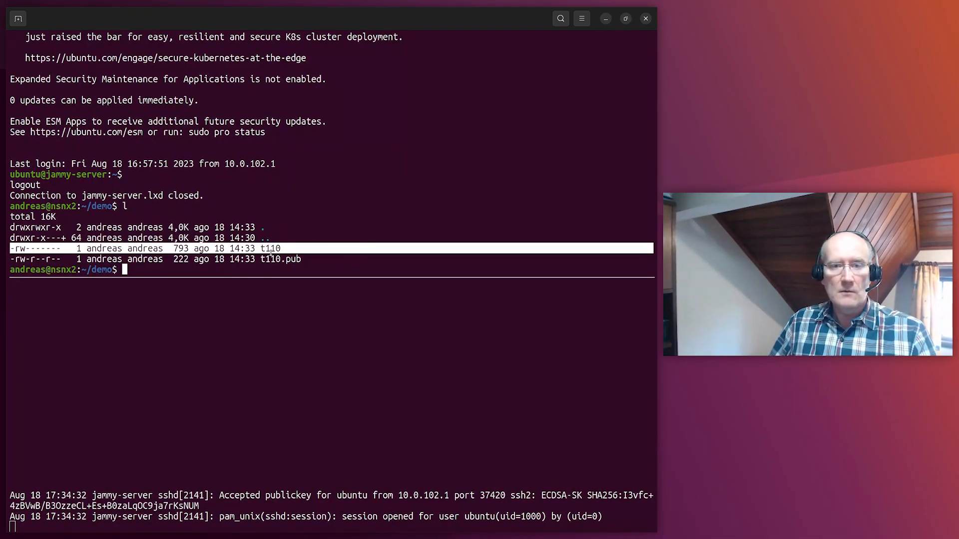
Retry ssh -i t110 jammy-server.lxd, which fails with device not found.
double_click(272, 248)
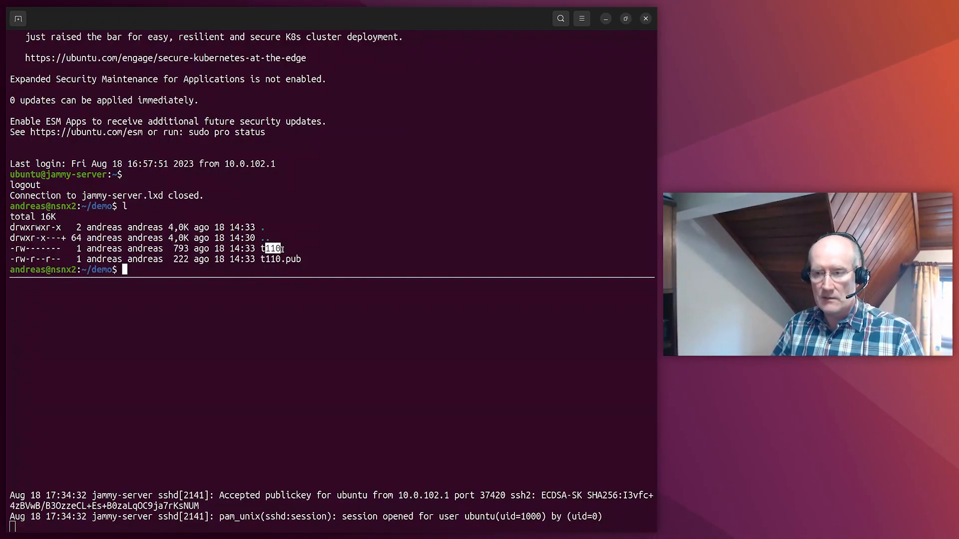
type("ssh -i t110 jammy-server.lxd")
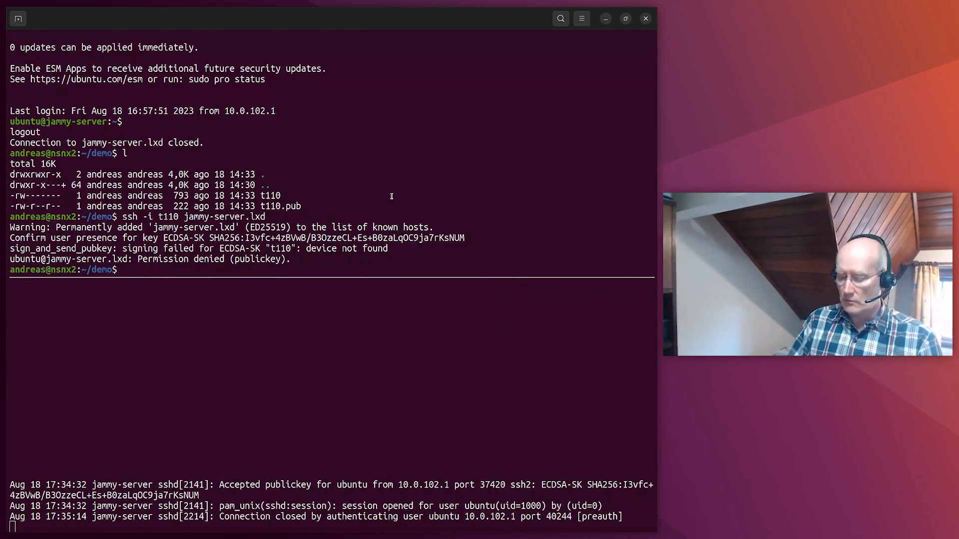
Confirm fido2-tools 1.12.0-2 is installed and list the TrustKey T110 at /dev/hidraw7.
type("dpkg -l fido2-tools")
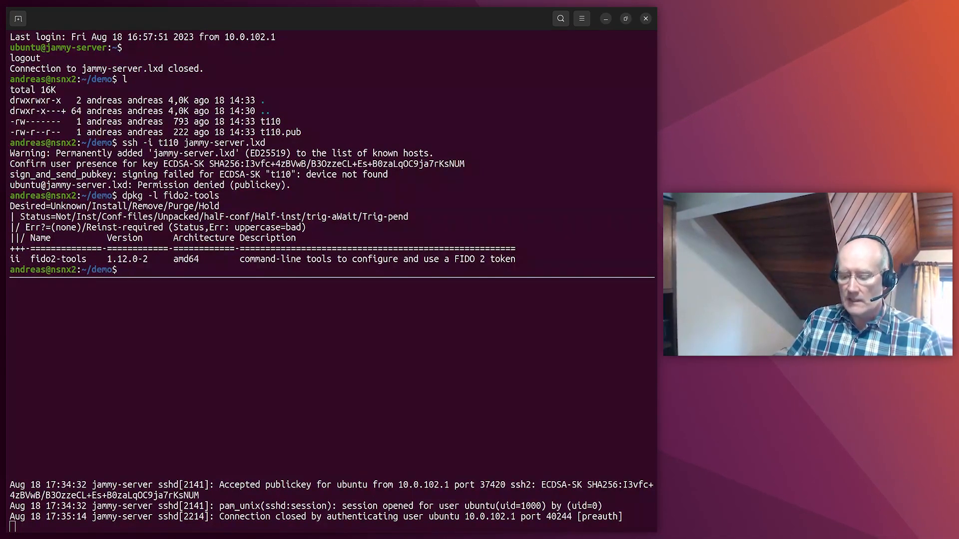
type("fido2-")
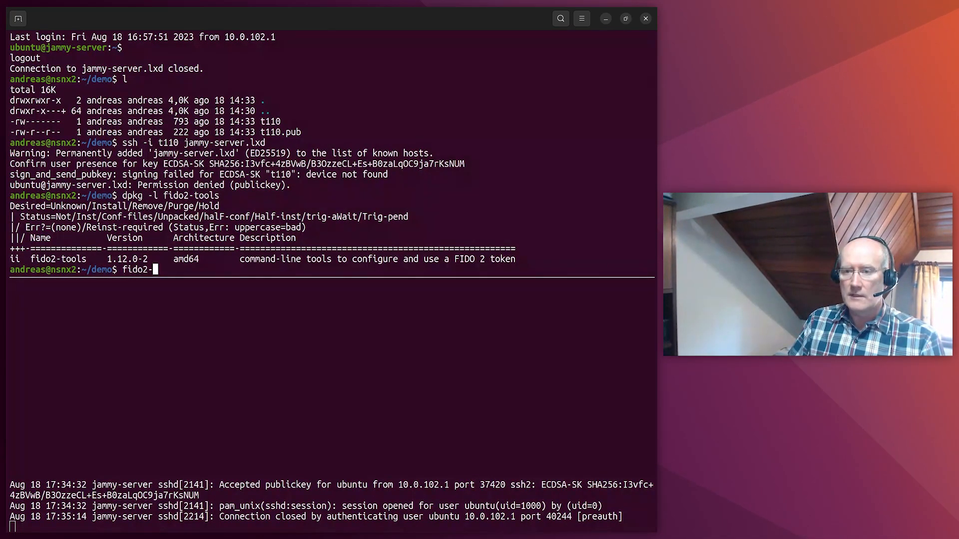
type("token -L")
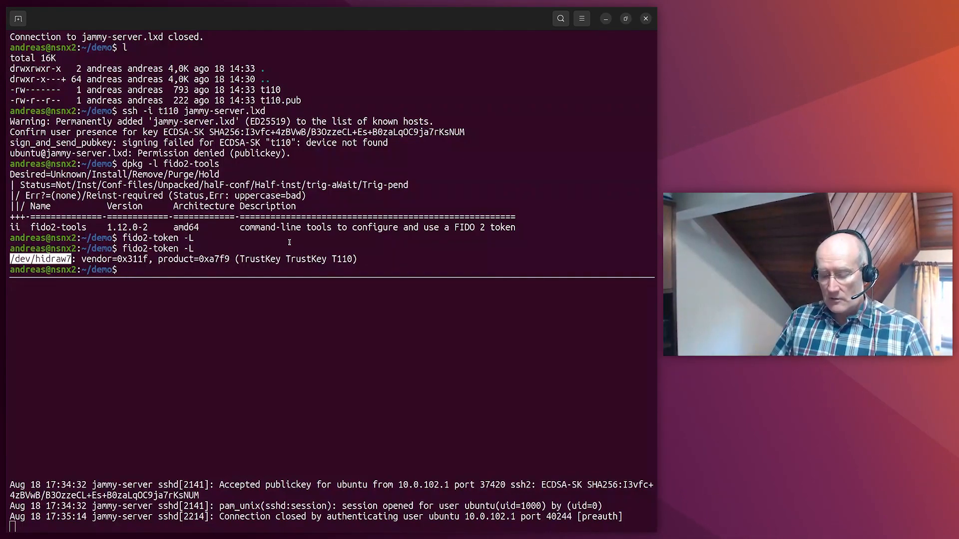
Set a new PIN on /dev/hidraw7 using fido2-token -S, entering it twice.
type("f")
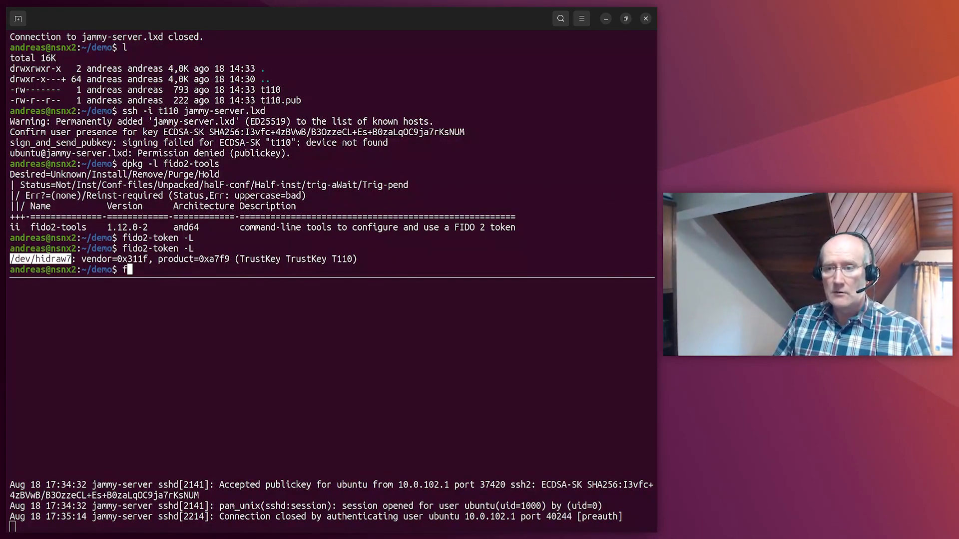
type("ido2-token")
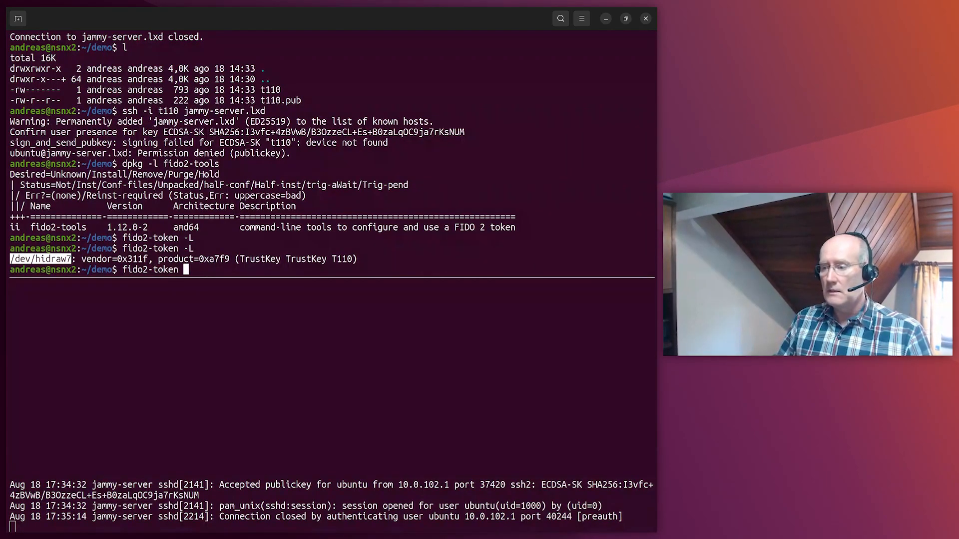
type("-S /dev/h")
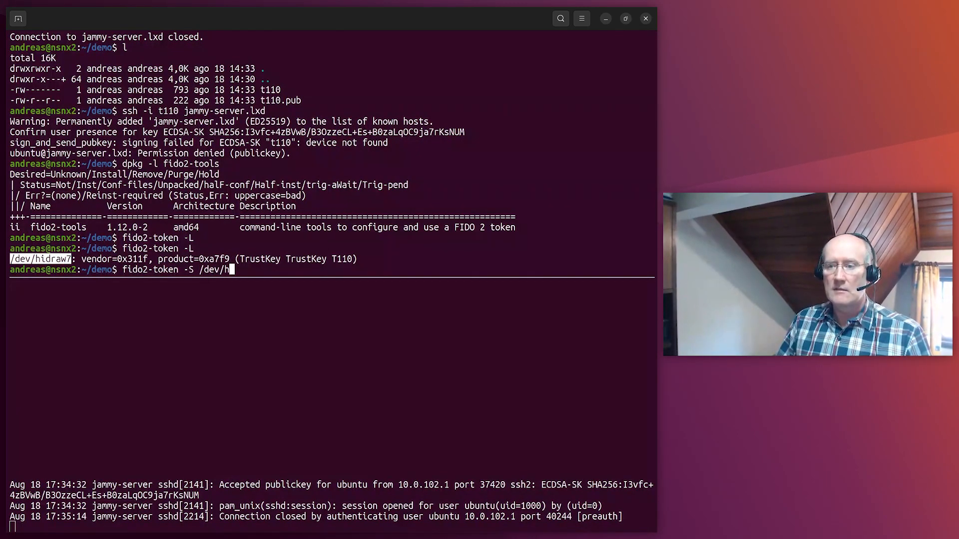
type("idraw7")
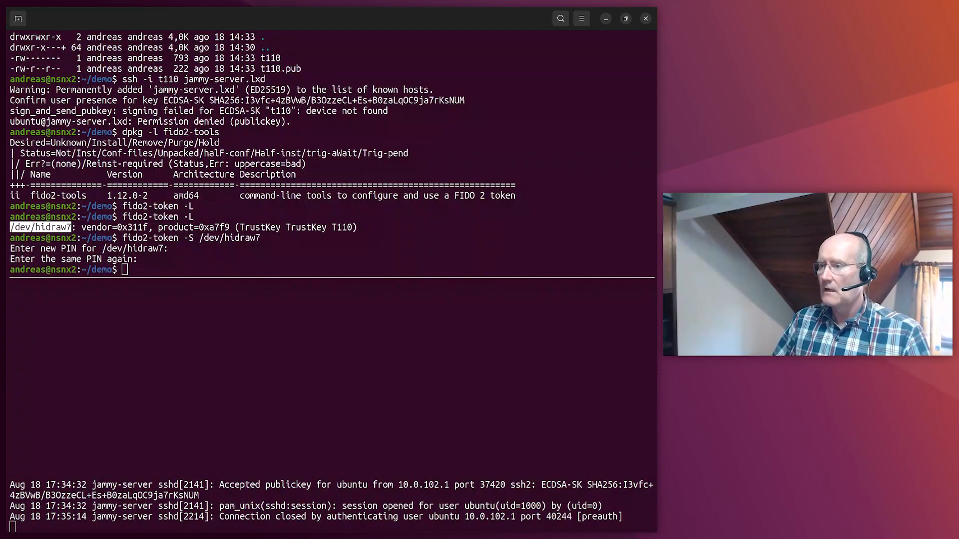
Generate an ecdsa-sk key with -O verify-required and save it as t110-pin.
type("s")
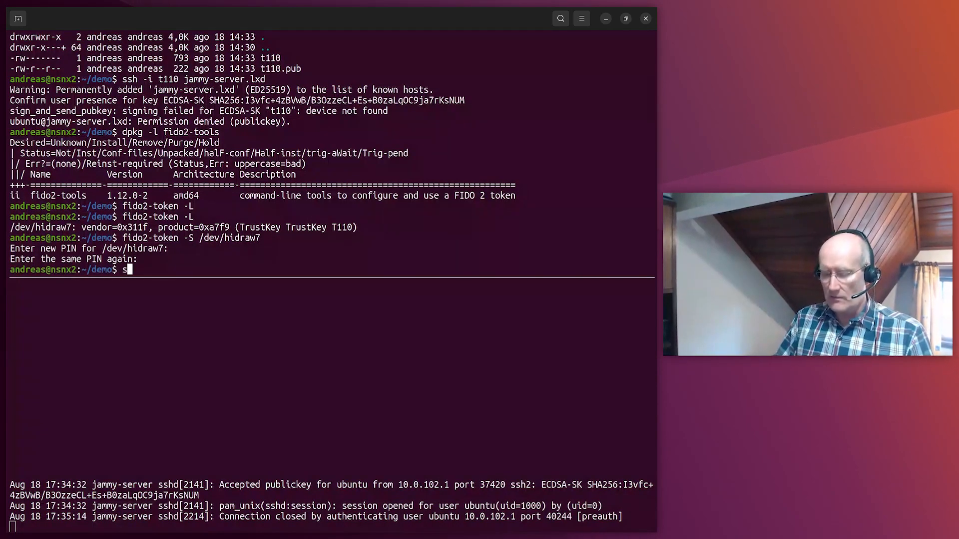
type("sh-keygen -t ec")
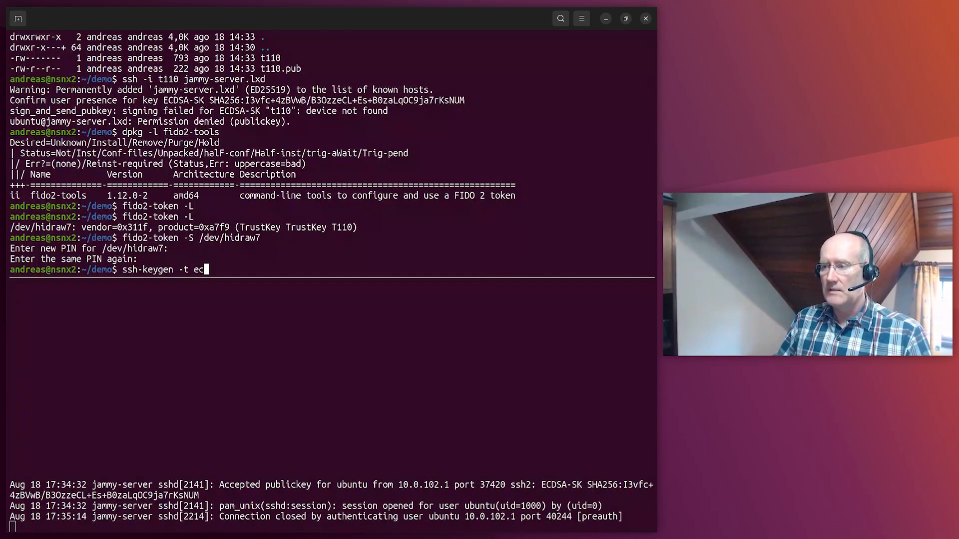
type("dsa-sk")
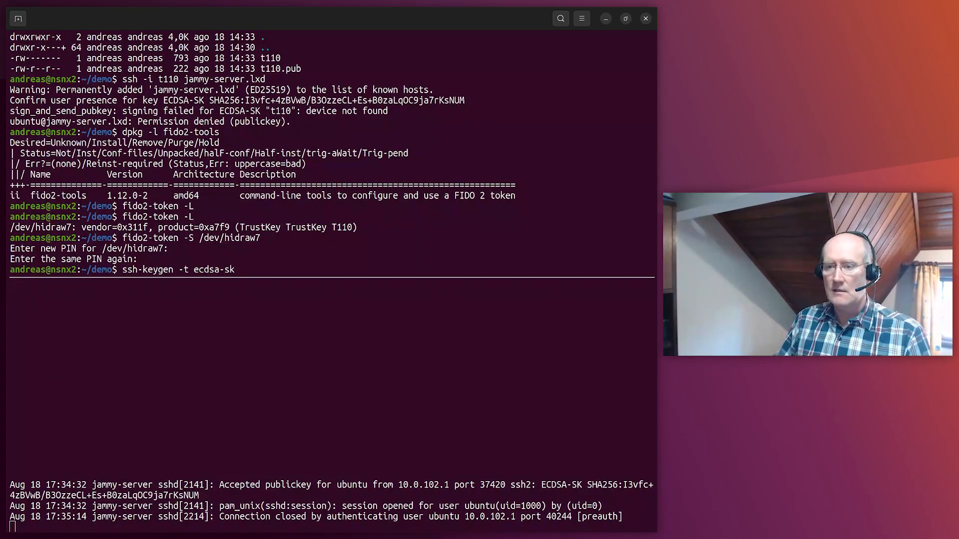
type("-O")
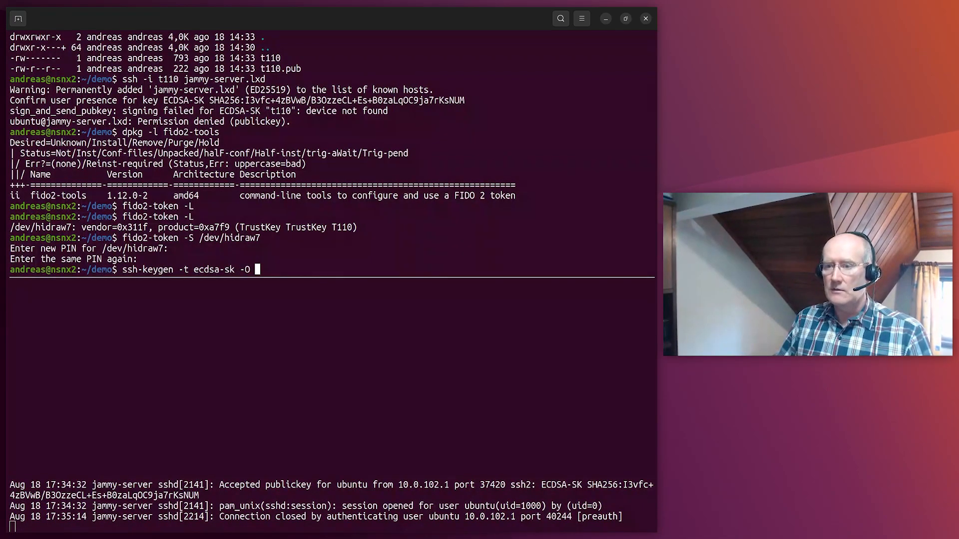
type("verify-required")
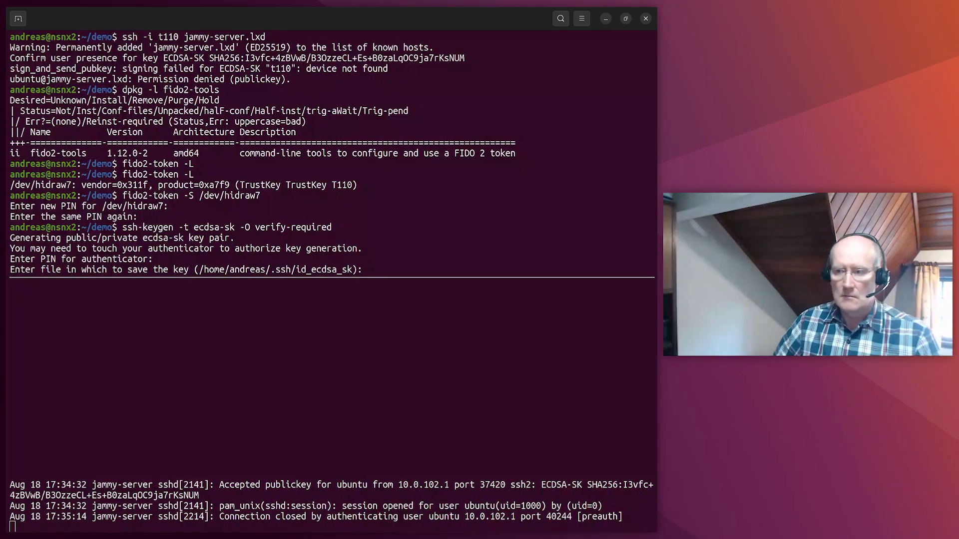
type("t1")
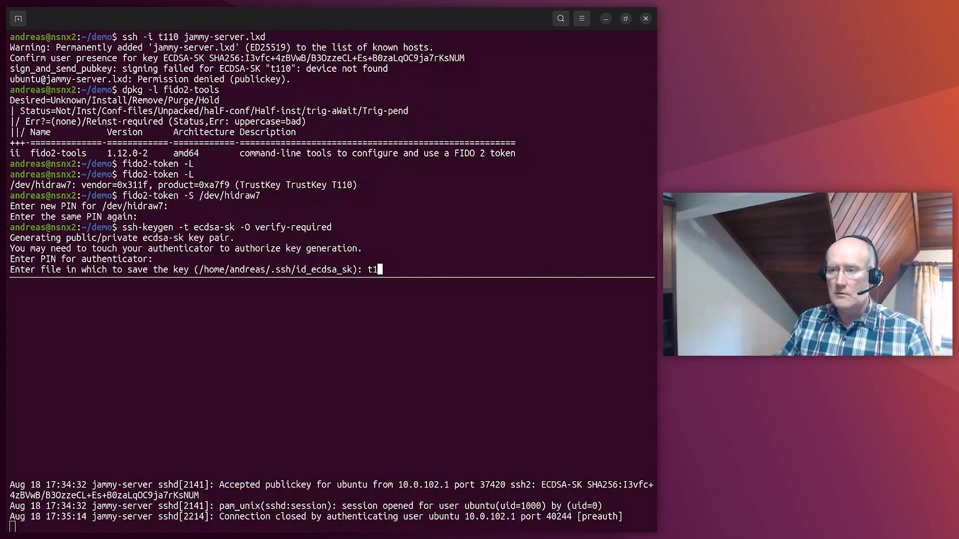
type("10-pin")
type("l")
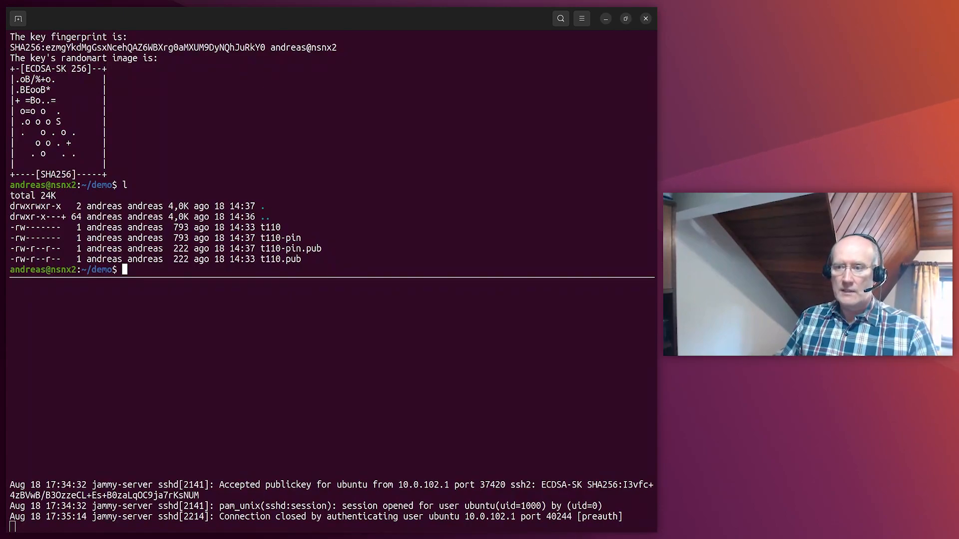
Print the t110-pin.pub sk-ecdsa-sha2-nistp256 public key with cat.
type("cat t110-pin.pub")
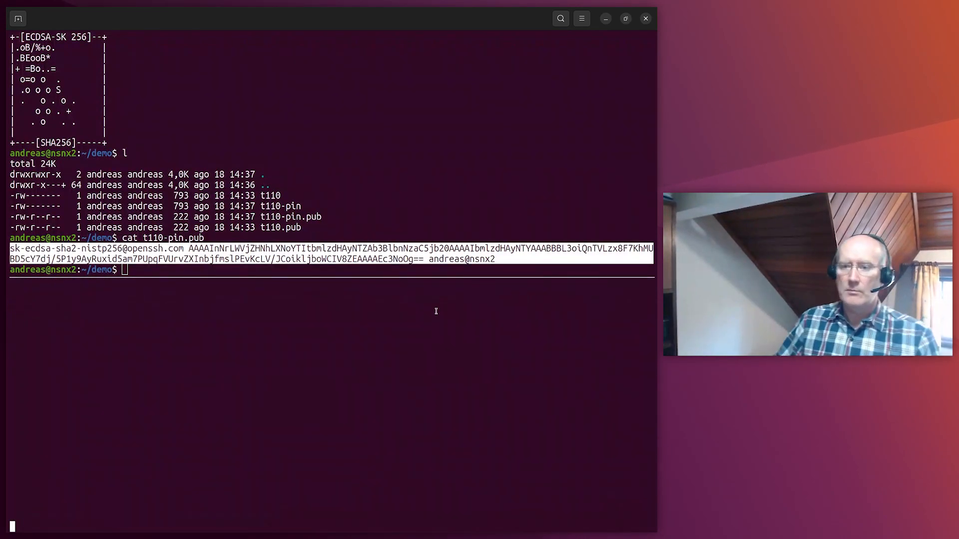
Log into jammy-server.lxd with the t110-pin key using PIN and touch, then log out.
type("ssh")
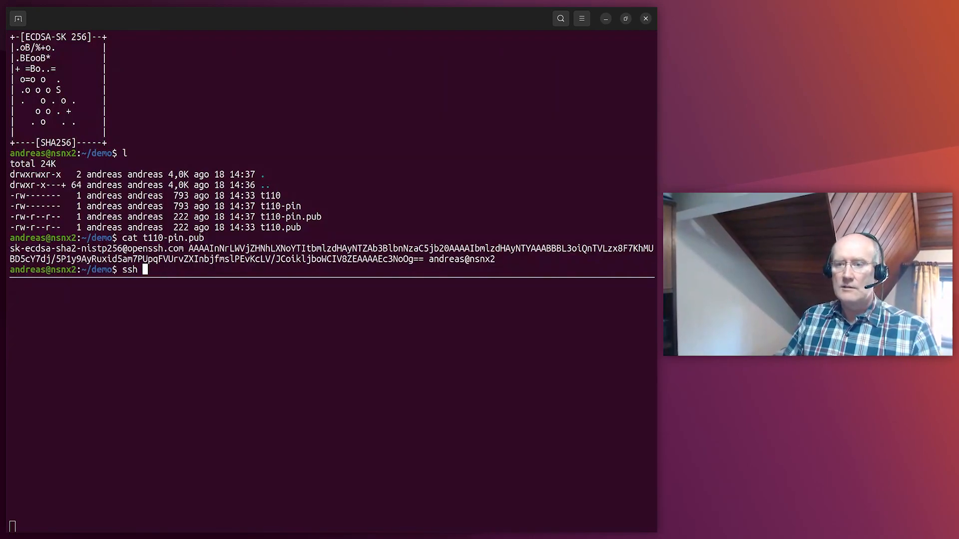
type("-i t110-pin")
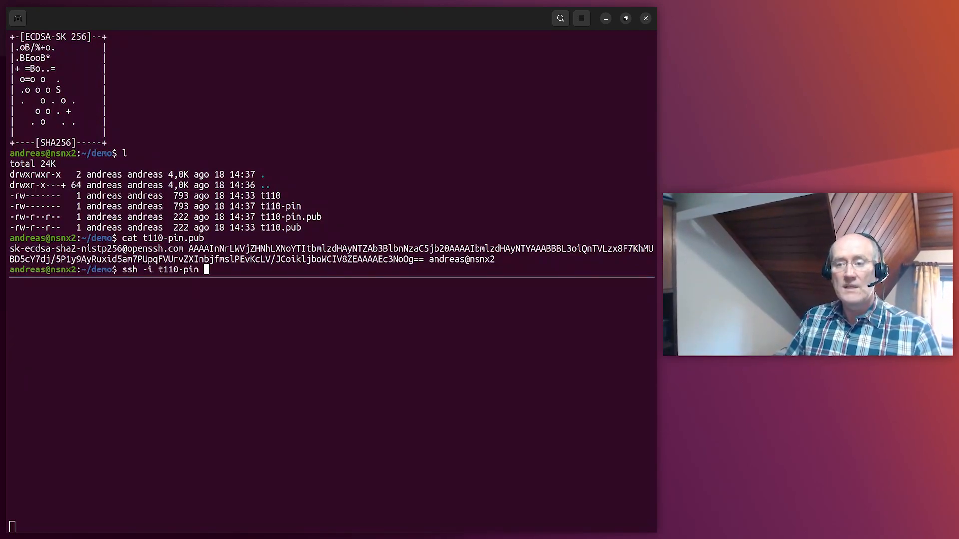
type("jammy-server.lxd")
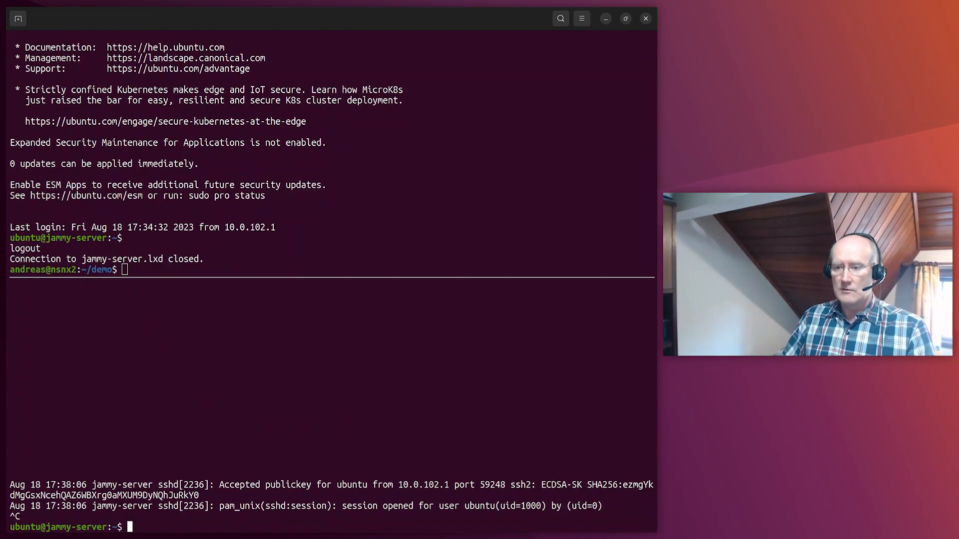
Add 'PubkeyAuthOptions verify-required' below the Include line in the server's sshd_config with sudo vi.
type("sudo vi /etc/s")
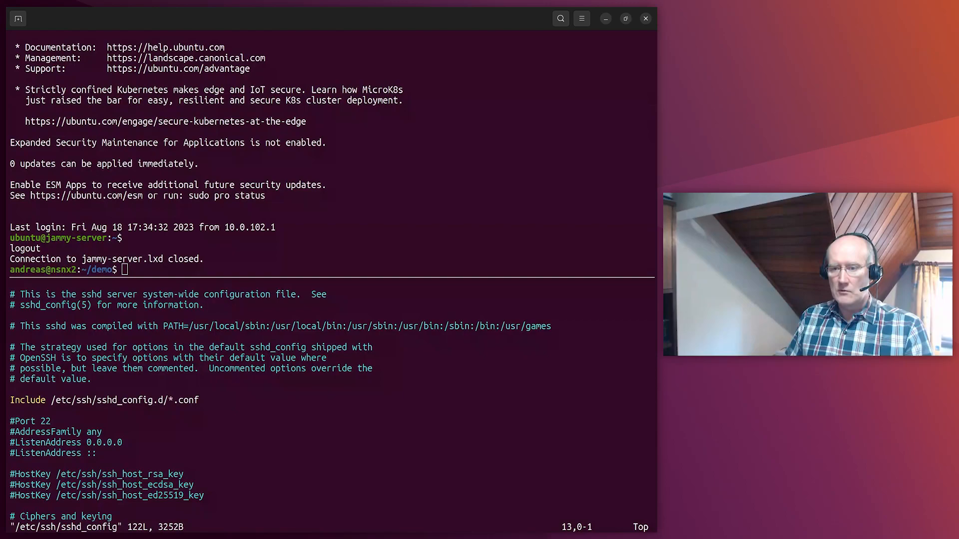
key("i")
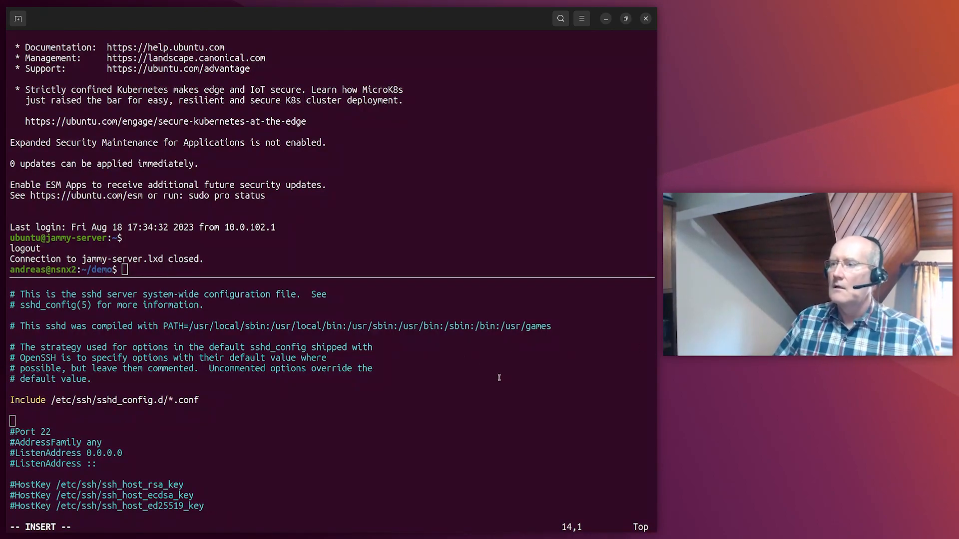
type("iPubK")
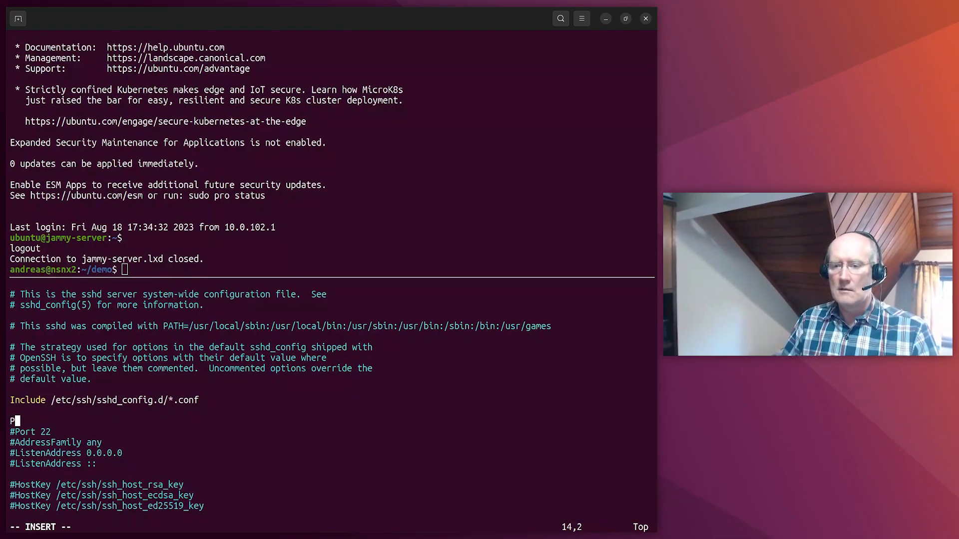
type("ubkey")
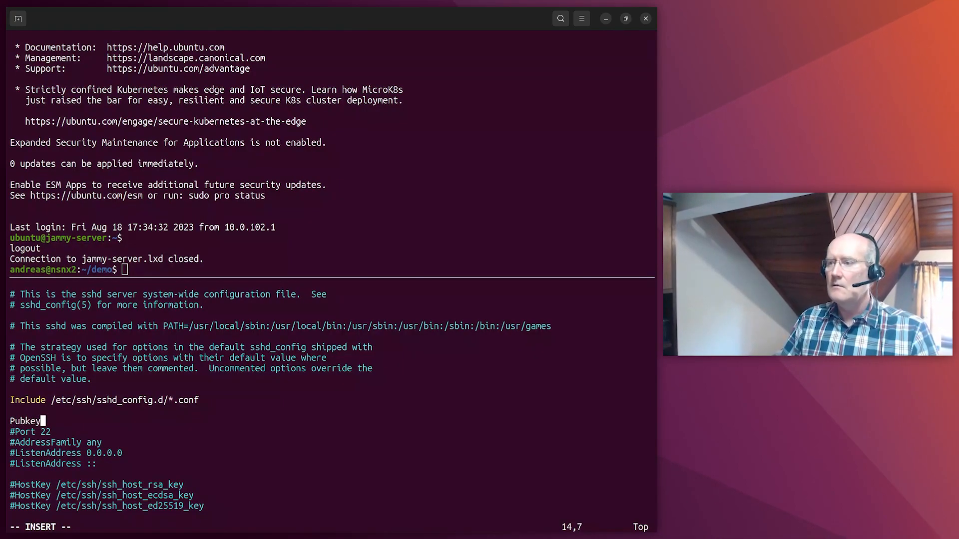
type("AuthOption")
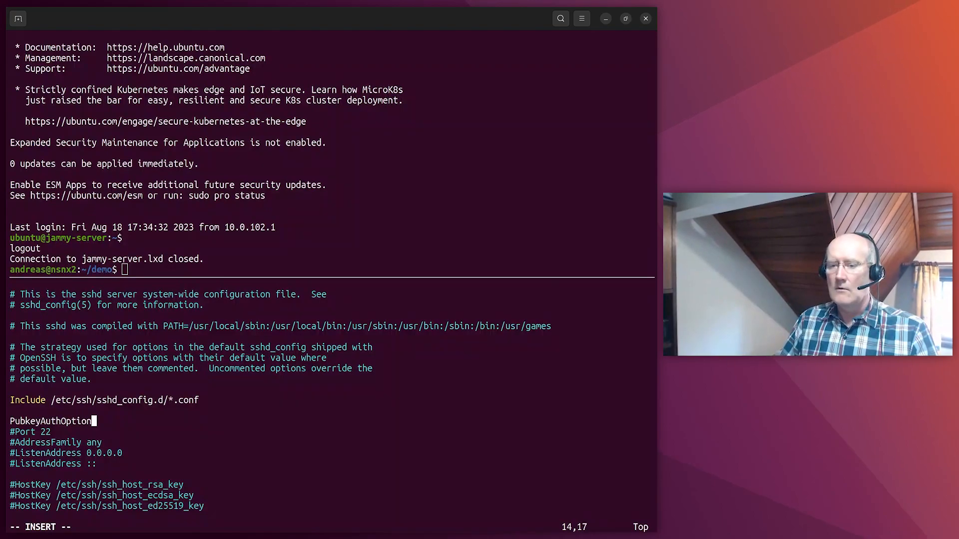
type("s verify-require")
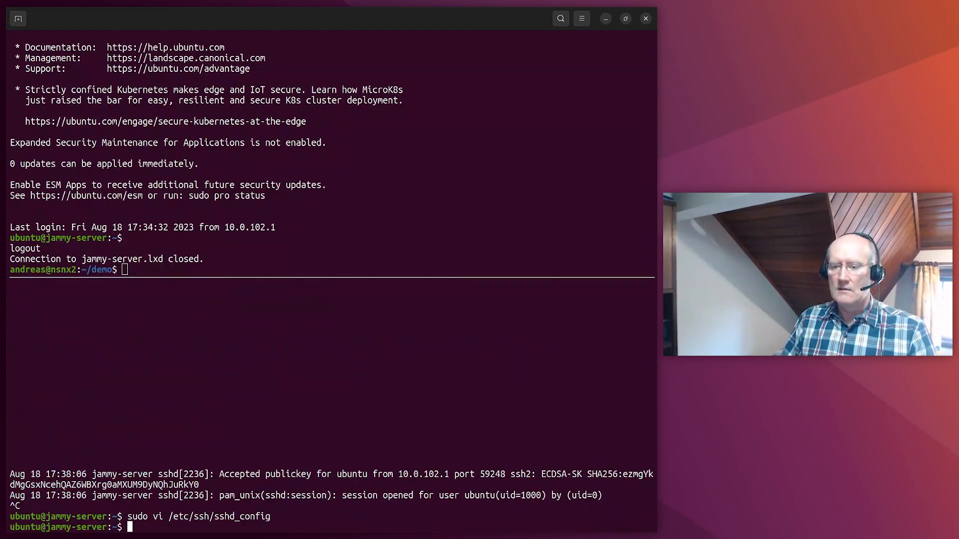
Restart the ssh service on the server and attempt a key-based login to jammy-server.lxd.
type("sudo s")
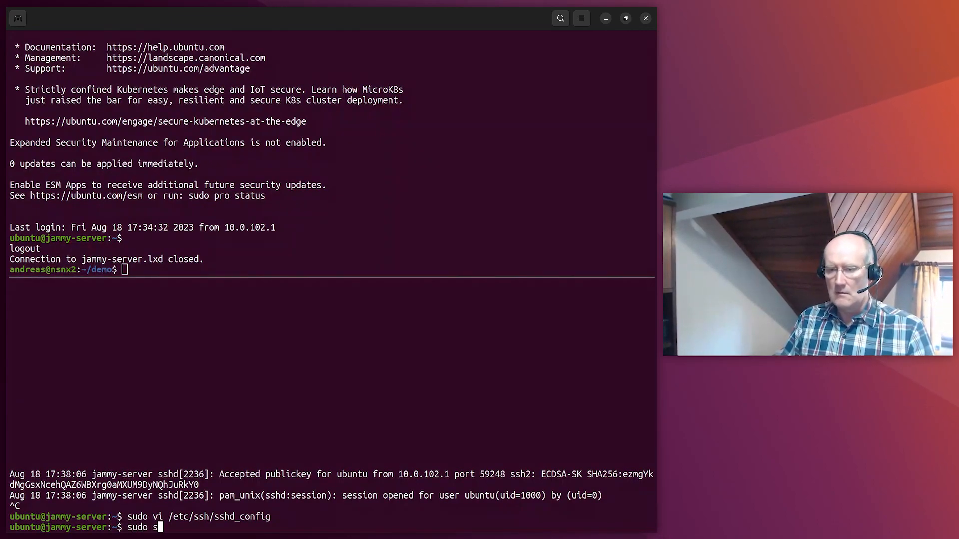
type("ystemctl restart s")
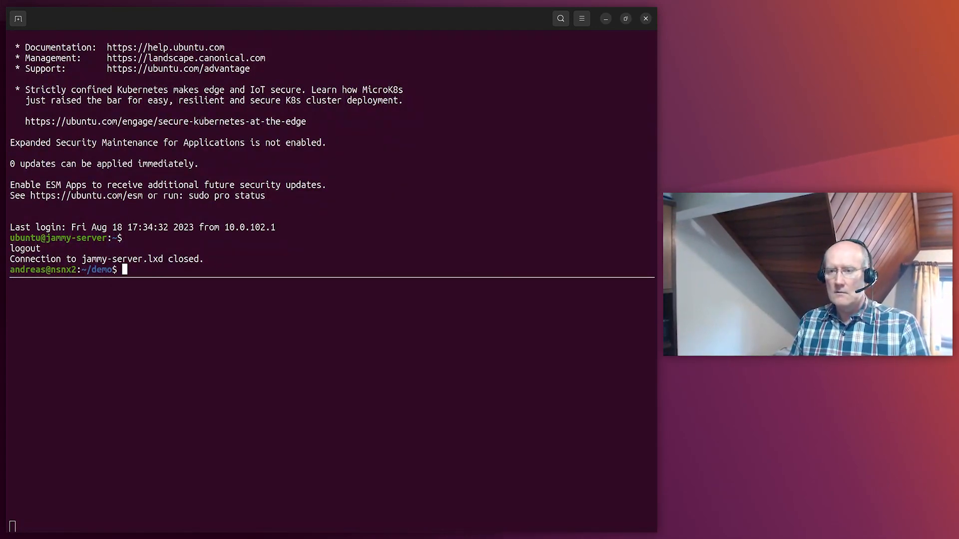
type("ssh -i t110-pin jammy-server.lxd")
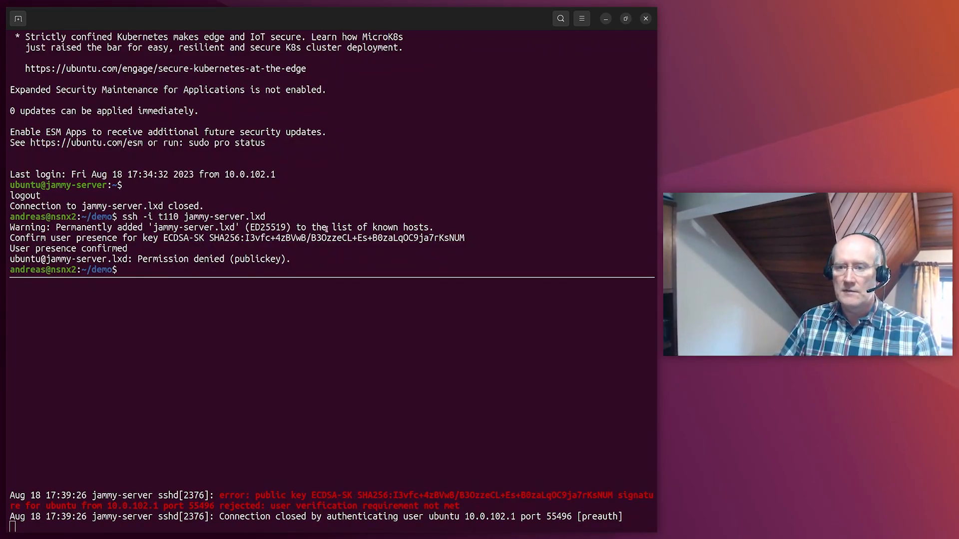
Log in to jammy-server.lxd with the t110-pin key, entering the PIN and touching the key.
type("ssh -i t110-pin jammy-server.lxd")
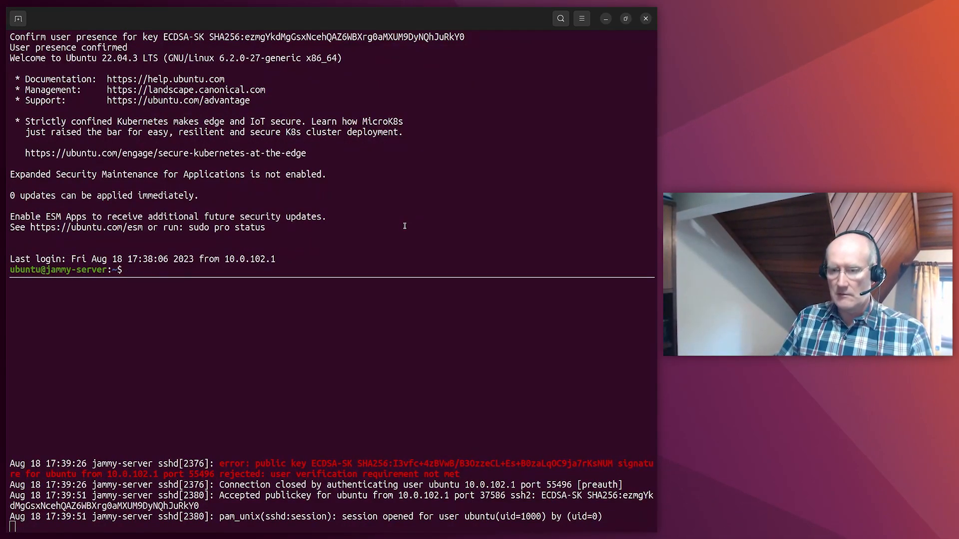
Log out of the server and list connected FIDO2 tokens with fido2-token -L.
type("fido2-token -L")
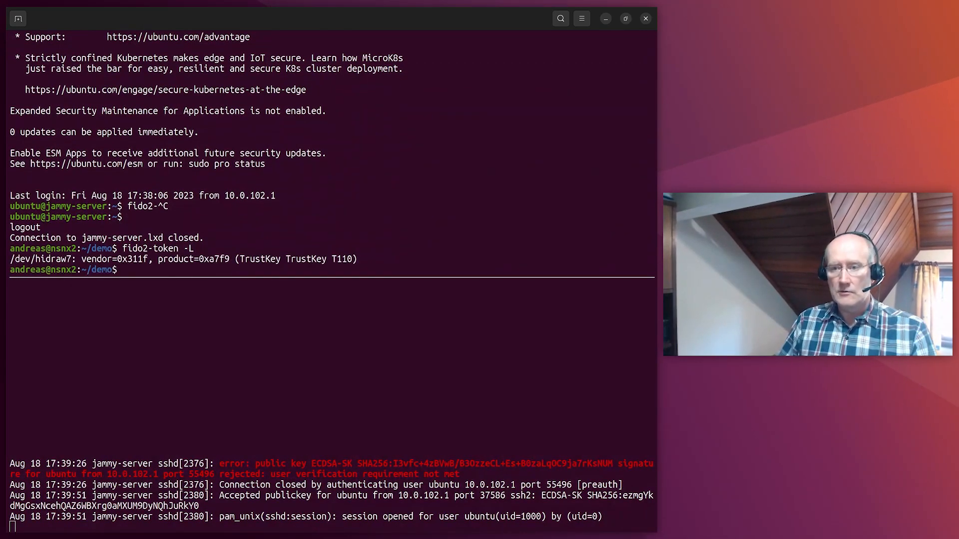
type("fido2-token -L")
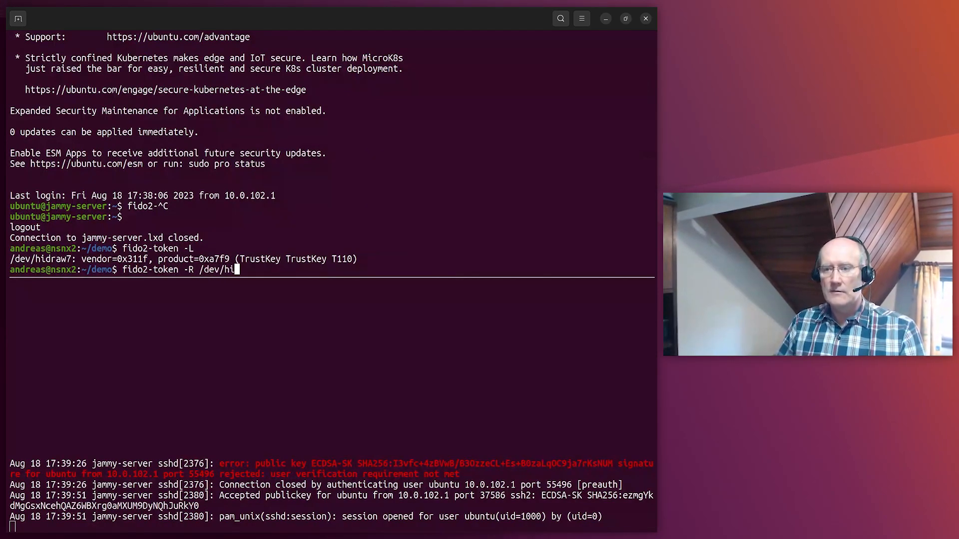
Reset the TrustKey T110 at /dev/hidraw7 with fido2-token -R, confirming by touch.
type("draw7")
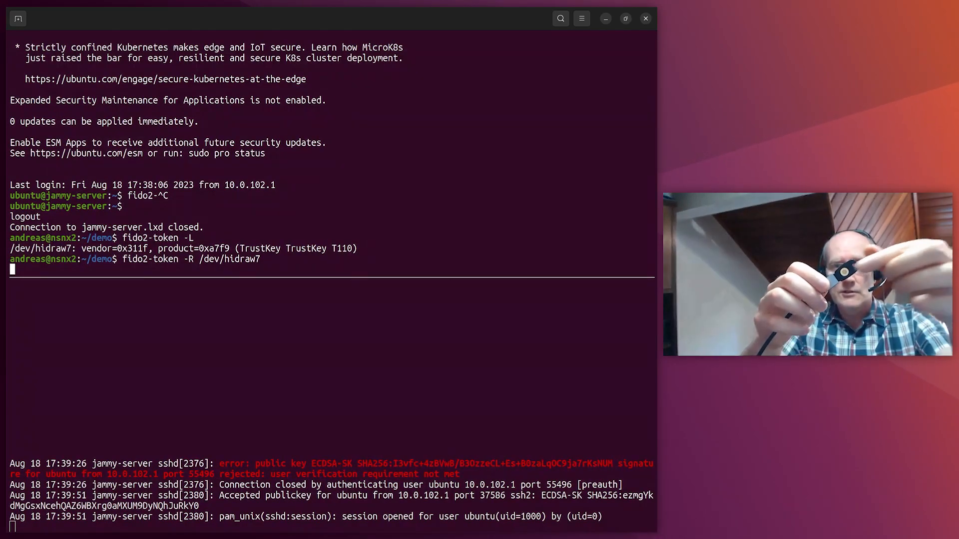
key("Return")
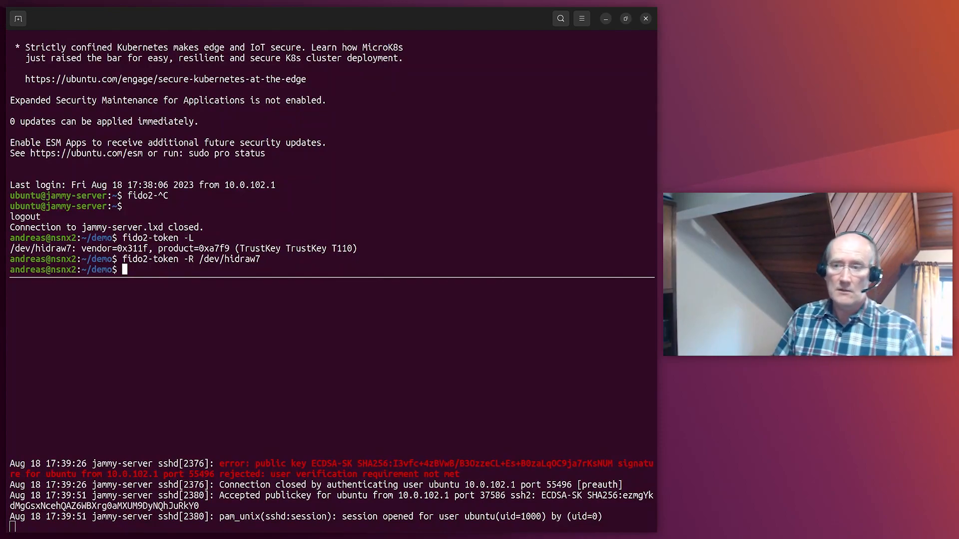
After the token reset, try t110-pin and t110 logins to jammy-server.lxd, then list the key files.
type("fido2-token -L")
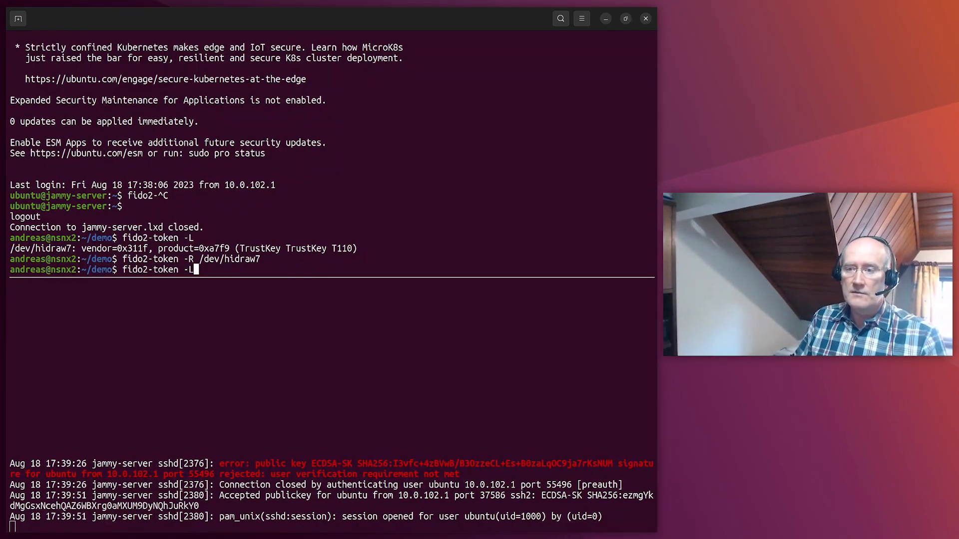
type("ssh -i t110-pin jammy-server.lxd")
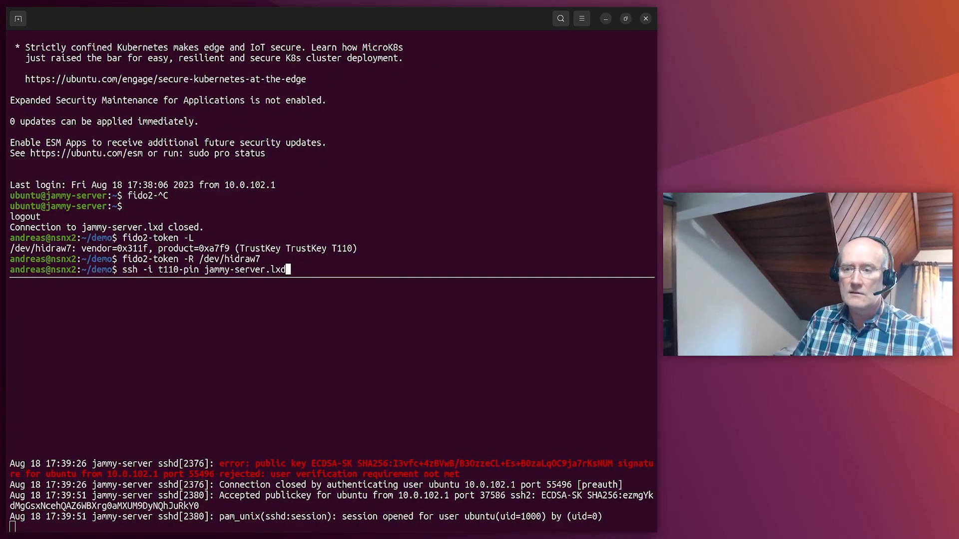
key("Return")
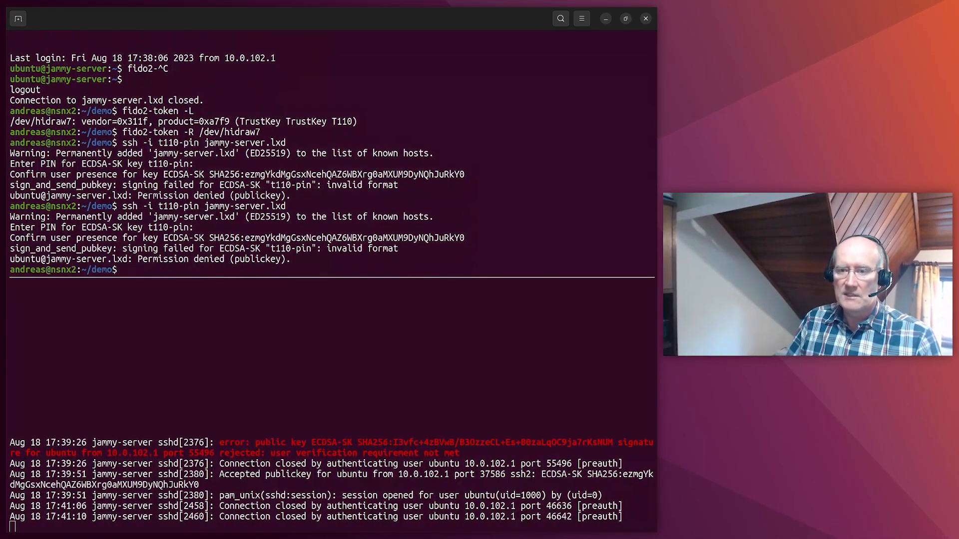
type("fido2-token -R /dev/hidraw7")
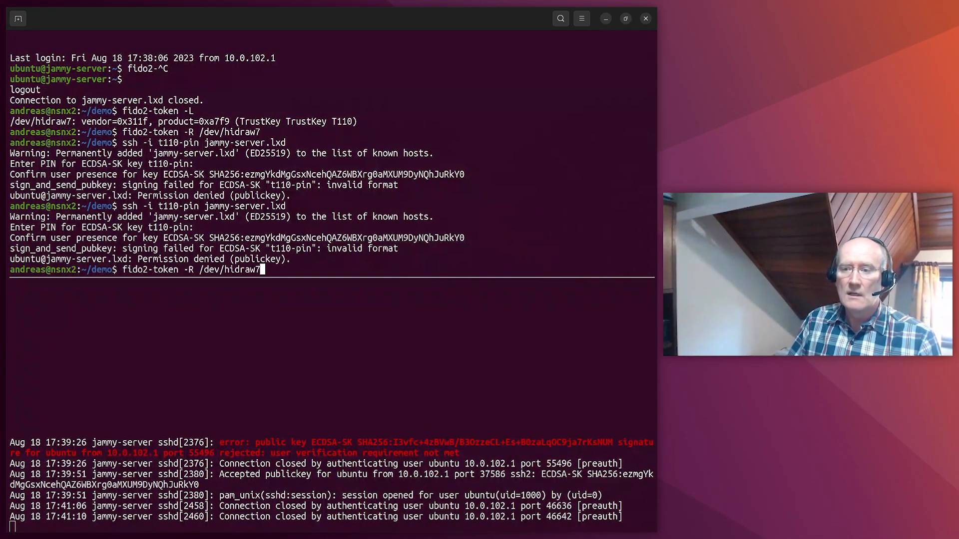
type("ssh -i t110 jammy-server.lxd")
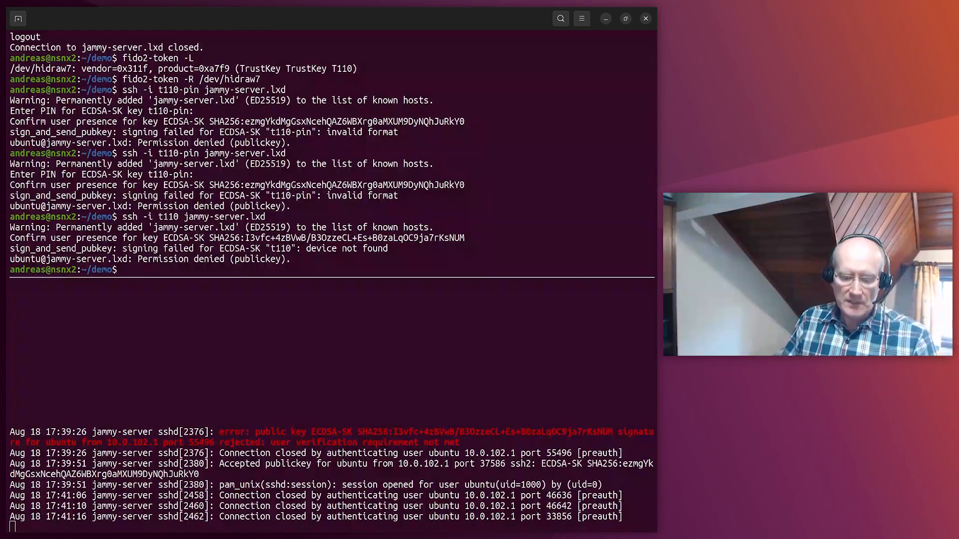
type("l")
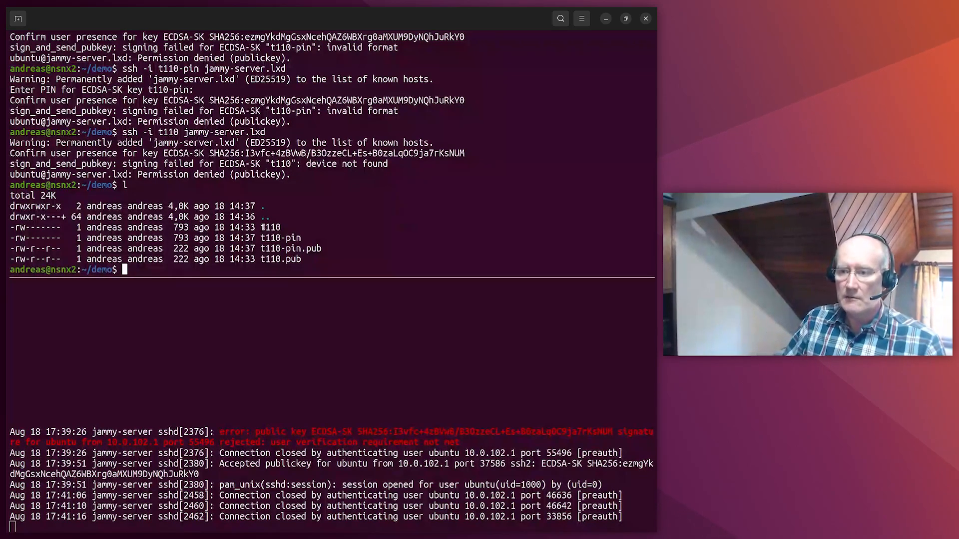
Set a new PIN on the /dev/hidraw7 token and begin an ecdsa-sk verify-required key generation.
double_click(278, 238)
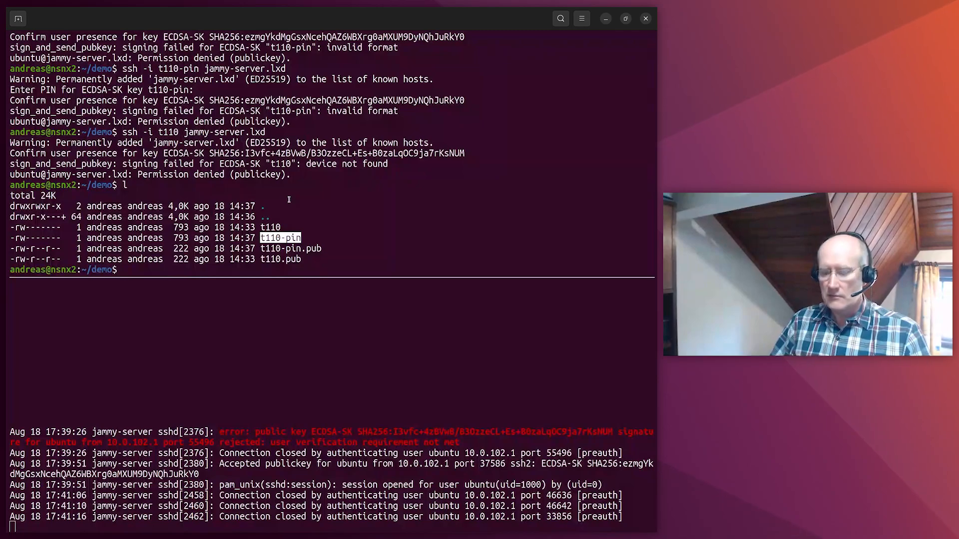
key("ctrl+r")
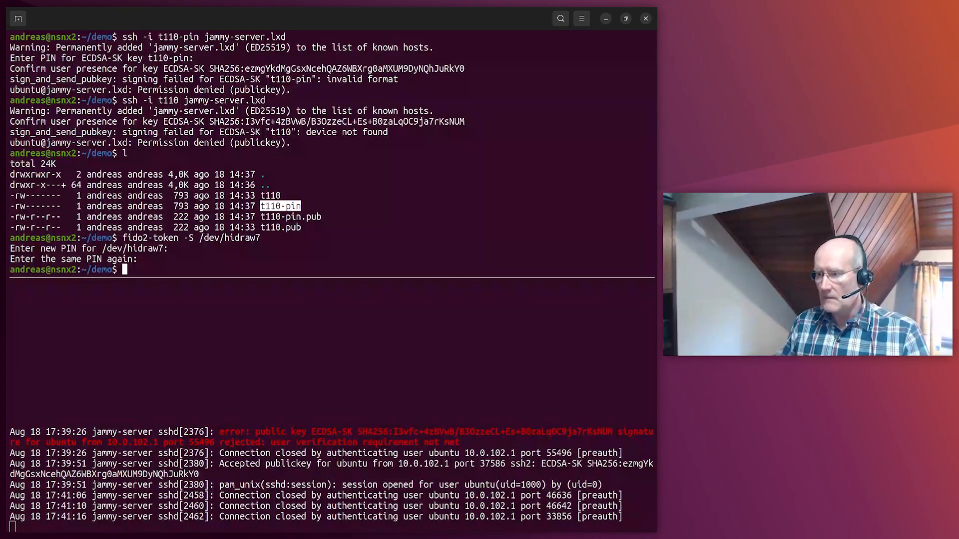
type("fido2-token -S /dev/hidraw7")
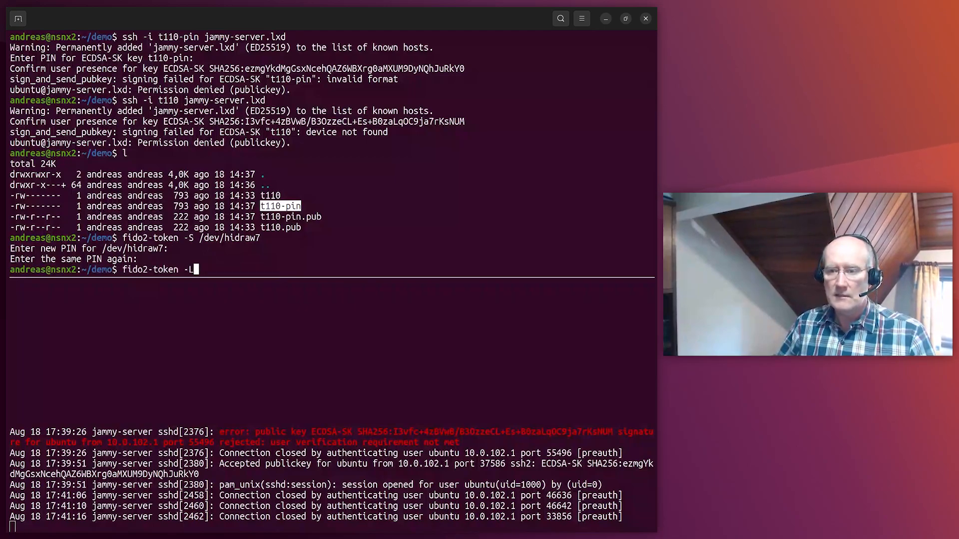
type("ssh-keygen -t ecdsa-sk -O verify-required")
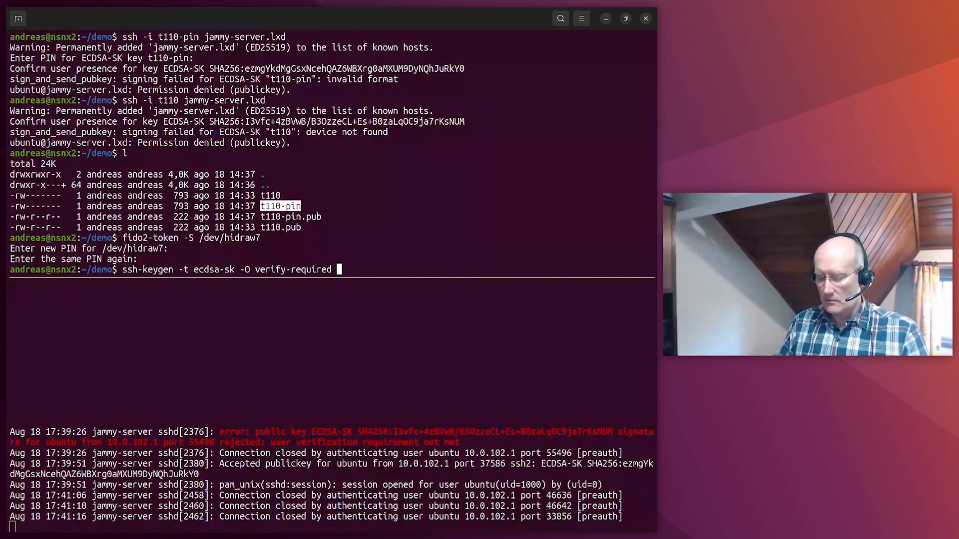
Generate the resident, verify-required key as t110-resident and add t110-resident.pub to authorized_keys.
type("-O resident")
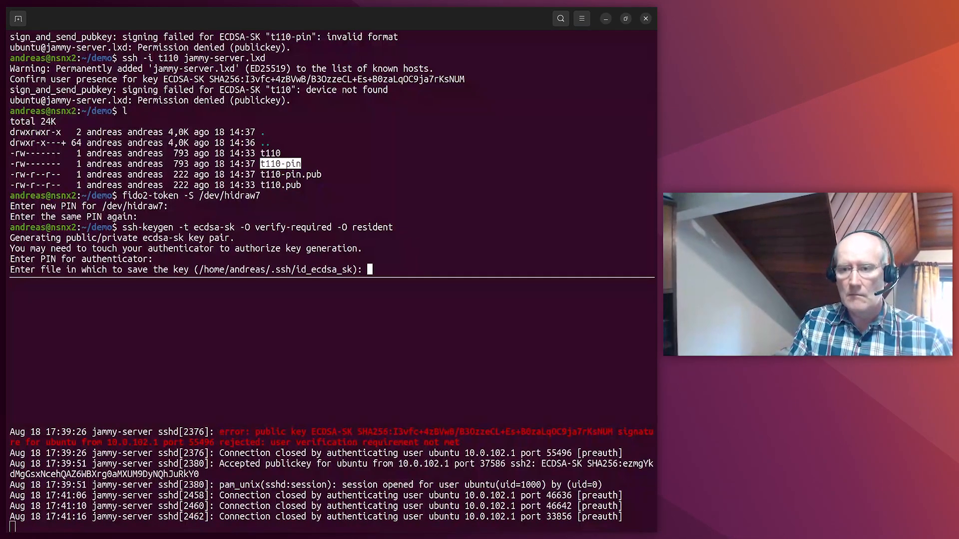
type("t11")
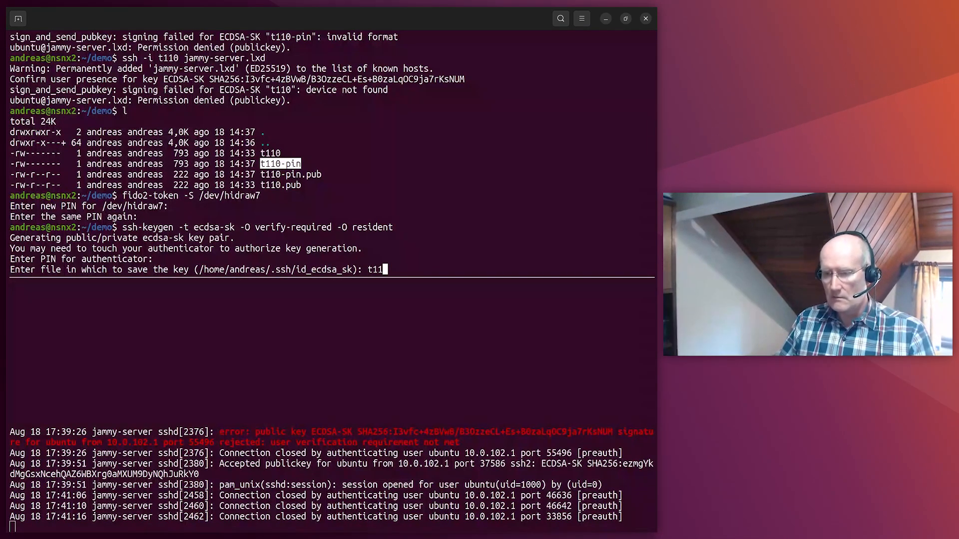
type("0-resident")
type("l")
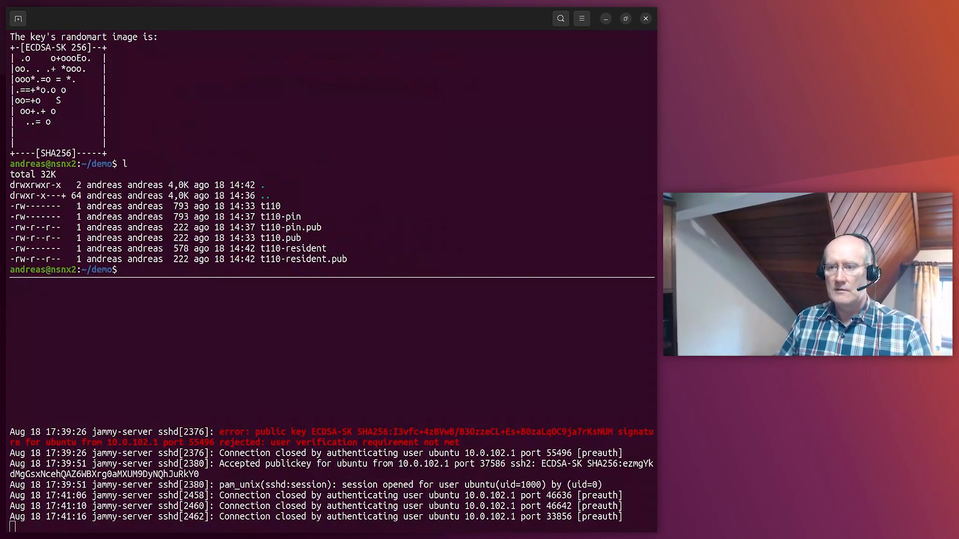
type("cat t110-resident.pub")
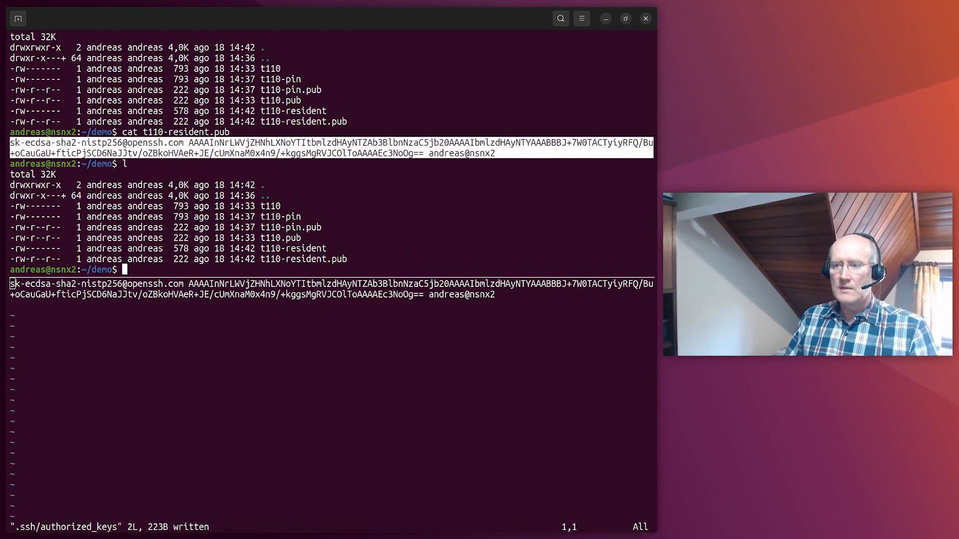
Delete the old key files t110, t110-pin, t110-pin.pub and t110.pub.
type("rm")
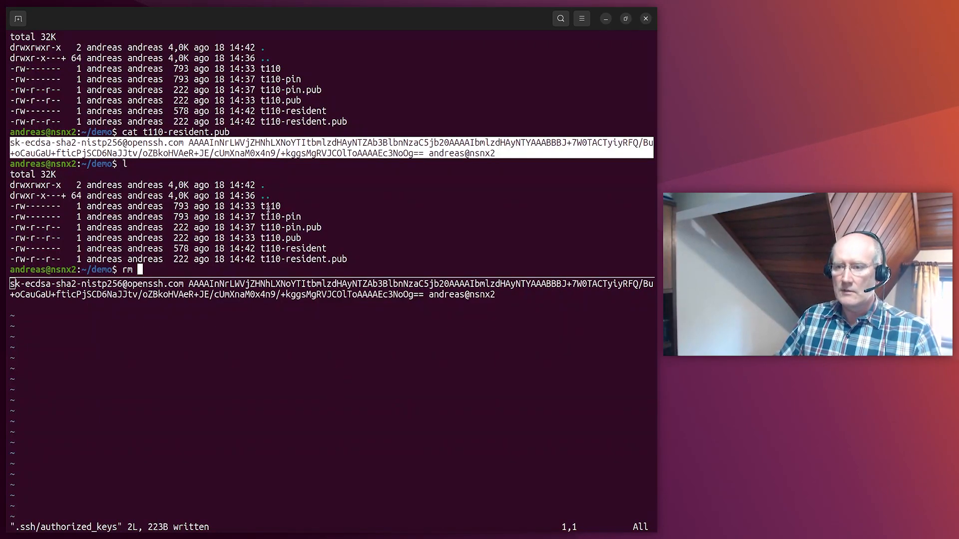
type("t110 t110-pin")
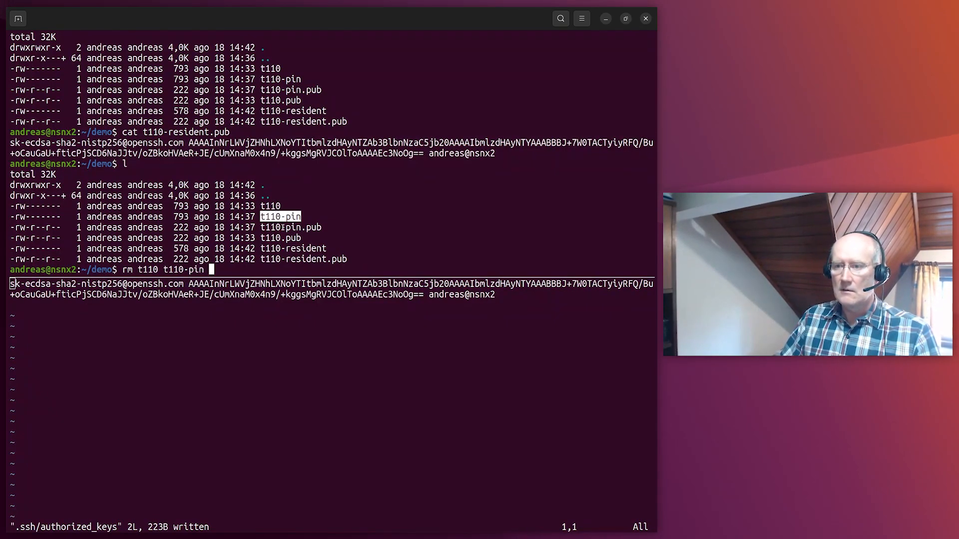
type("t110-pin.pub t110.pub")
type("ssh")
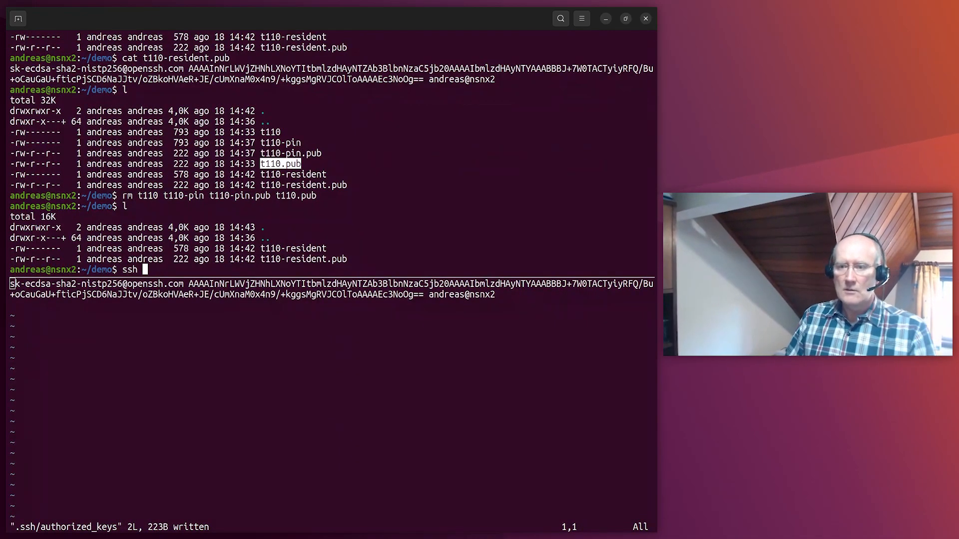
Log in to jammy-server.lxd with t110-resident, log out, and start removing all remaining files.
type("-i t110-resident")
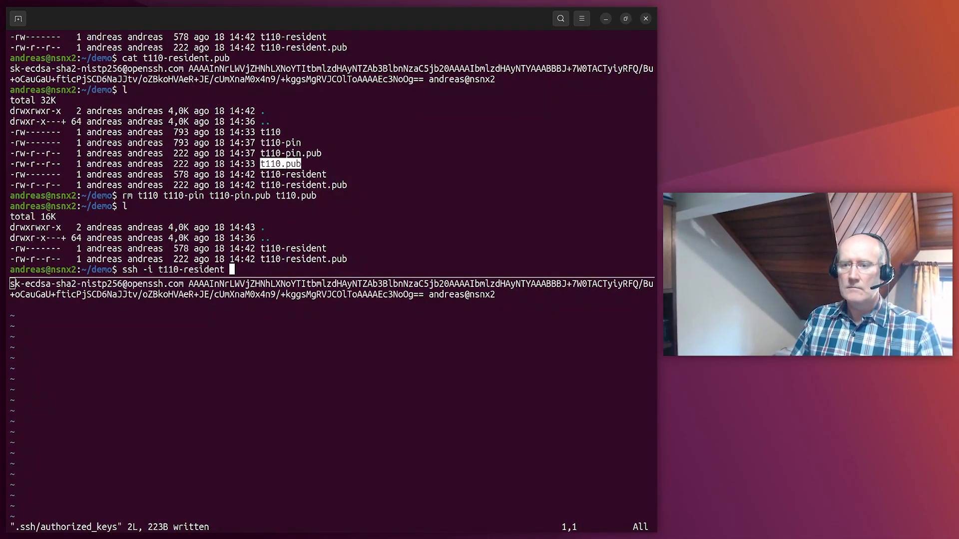
type("jammy")
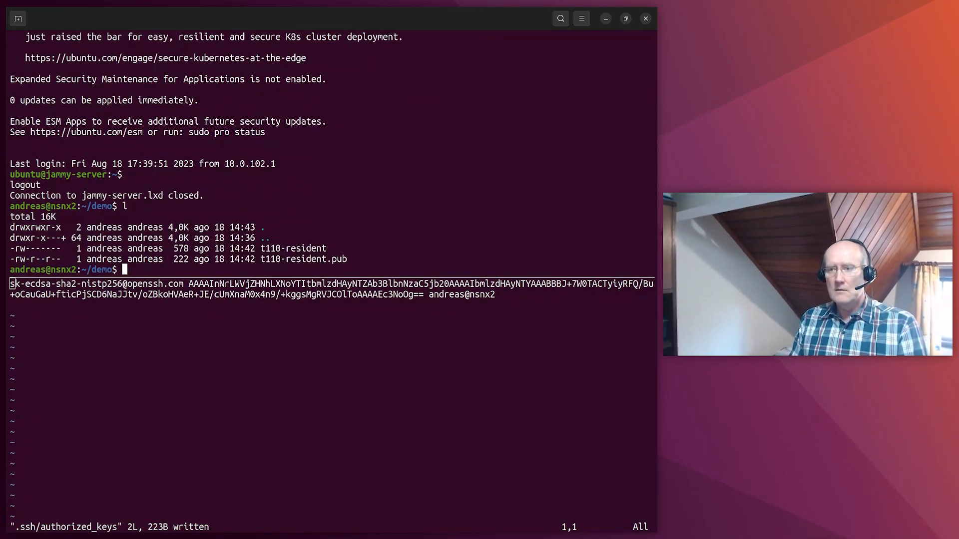
type("rm *")
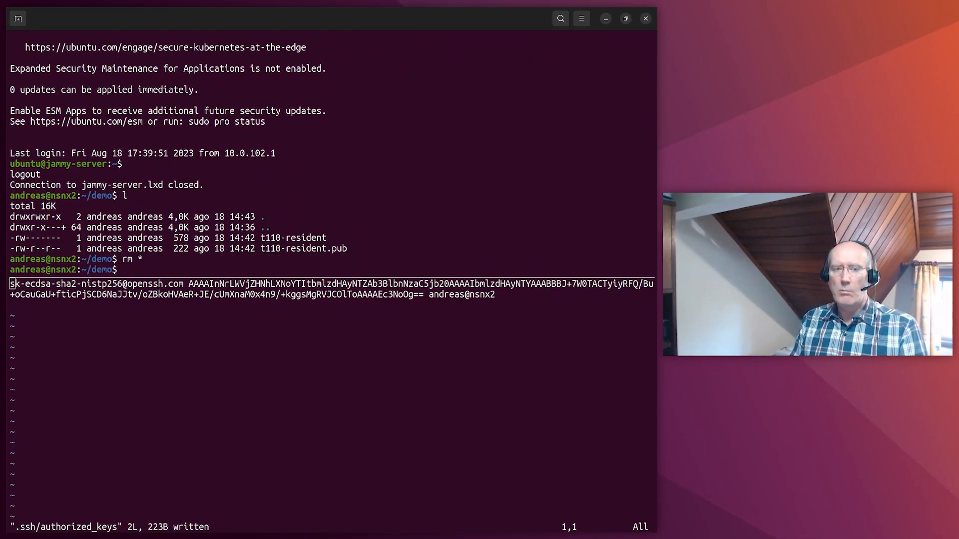
Recover the resident key with ssh-keygen -K, no passphrase, and log in using id_ecdsa_sk_rk.
type("l")
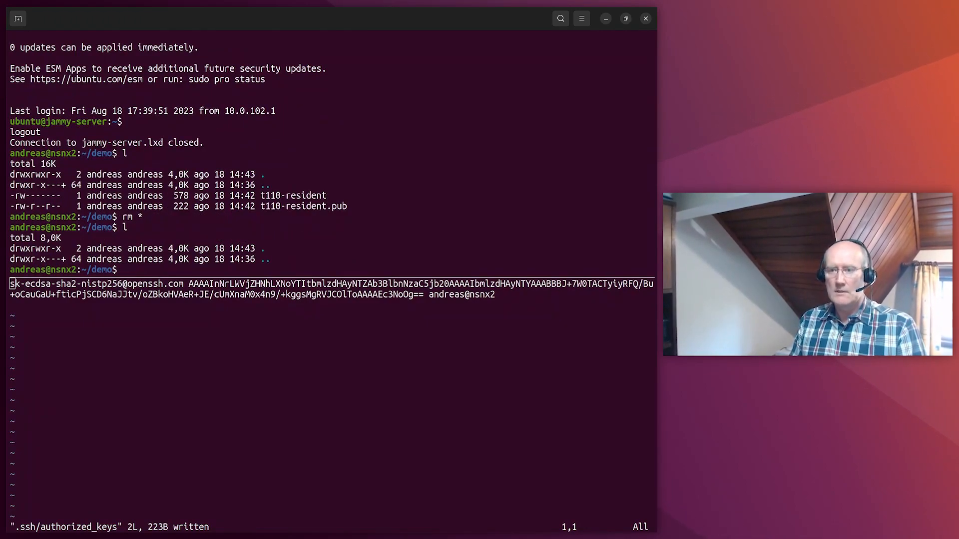
type("ssh-k")
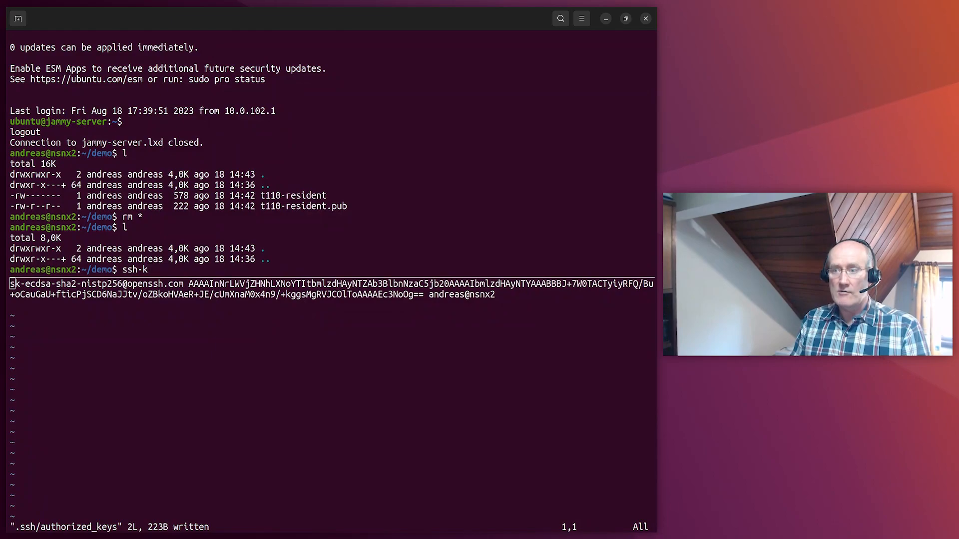
type("eygen -K")
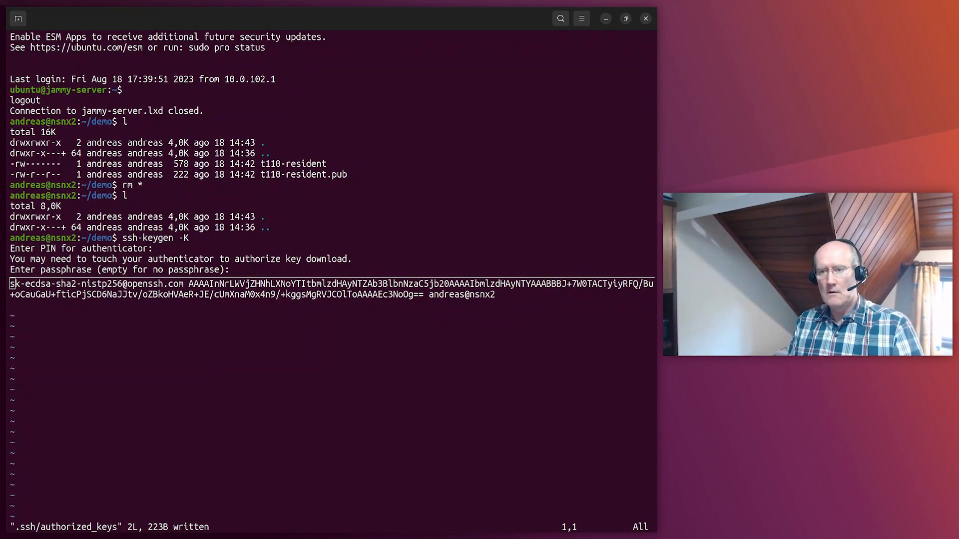
key("Return")
type("l")
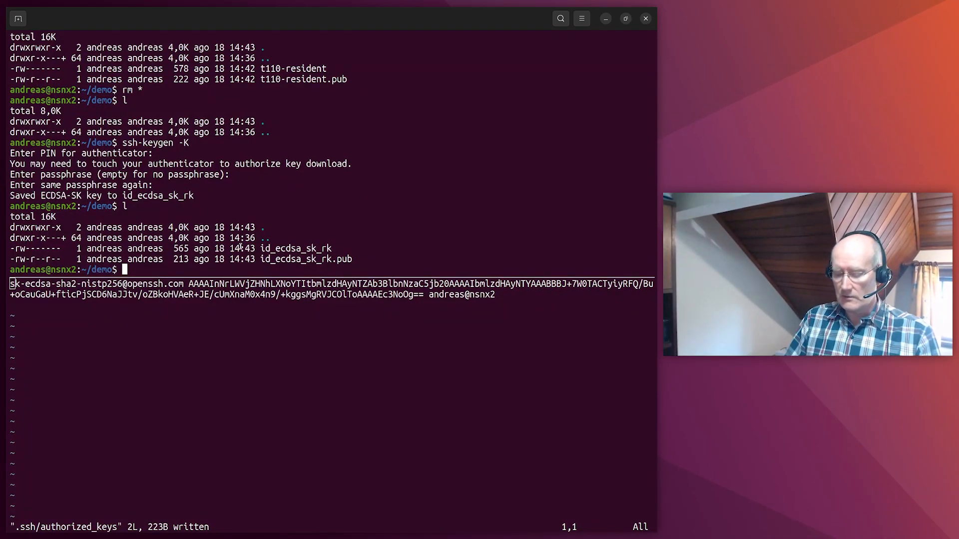
type("ssh -i id_ecdsa_sk_rk")
type("l")
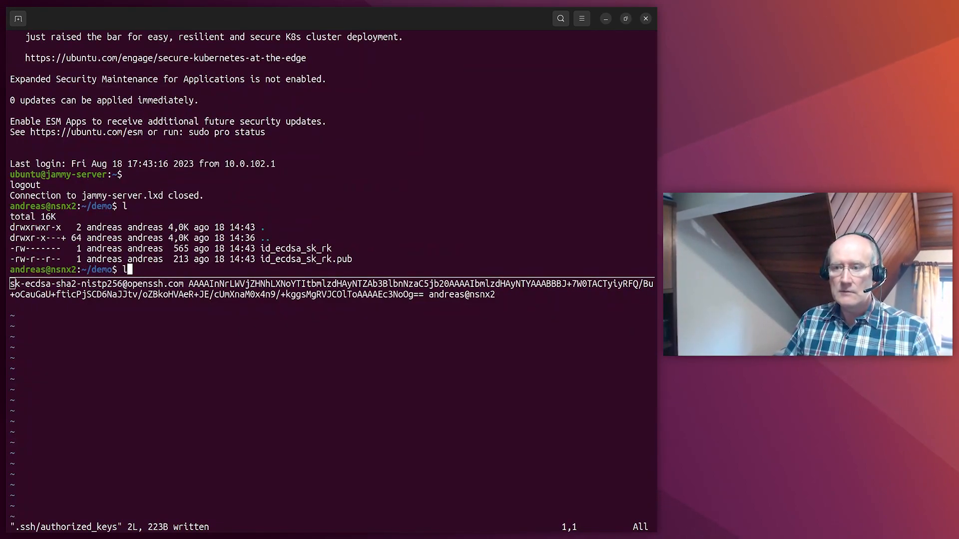
type("ssh -i id_ecdsa_sk_rk jammy-server.lxd")
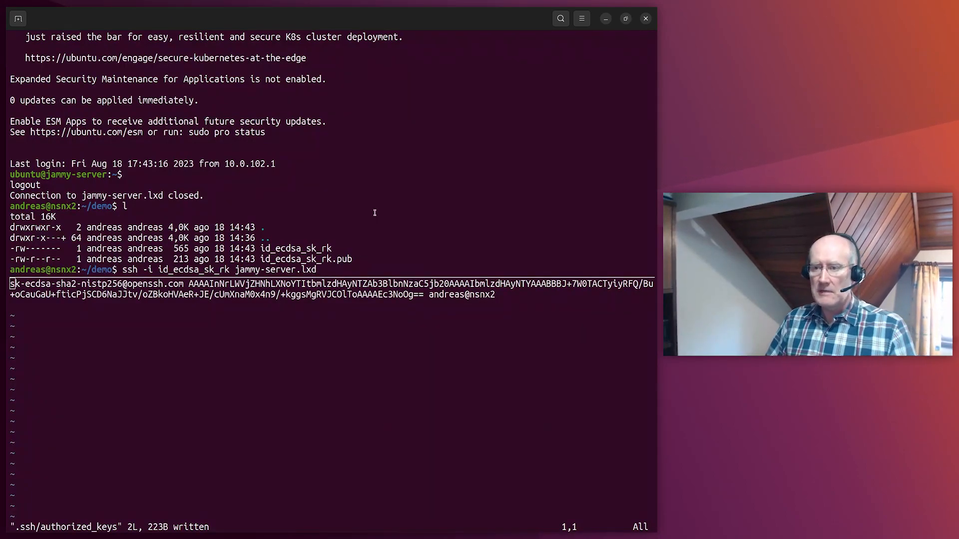
List resident credentials with fido2-token -L -r /dev/hidraw7, then begin fido2-token -I -c /dev/hidraw7.
type("fido2-token -L")
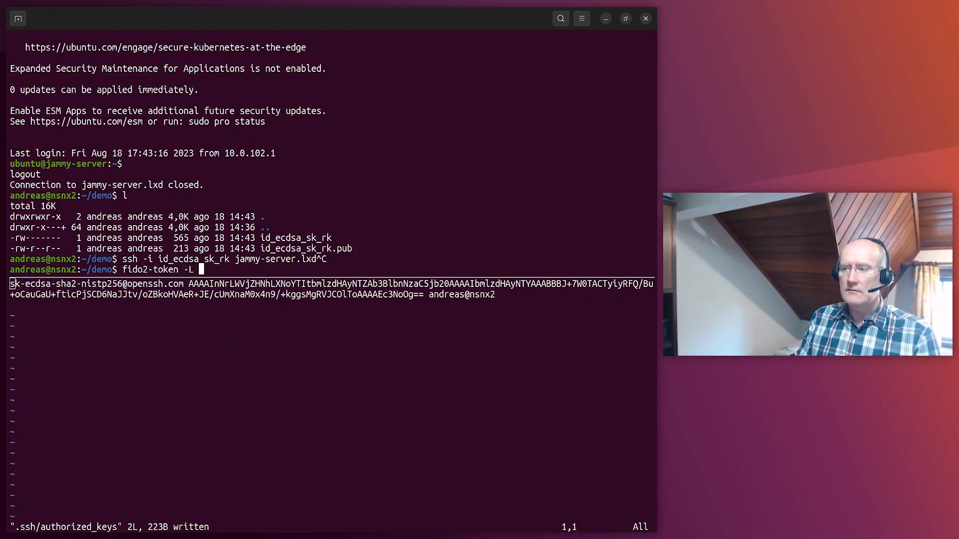
type("-r /dev/hidraw7")
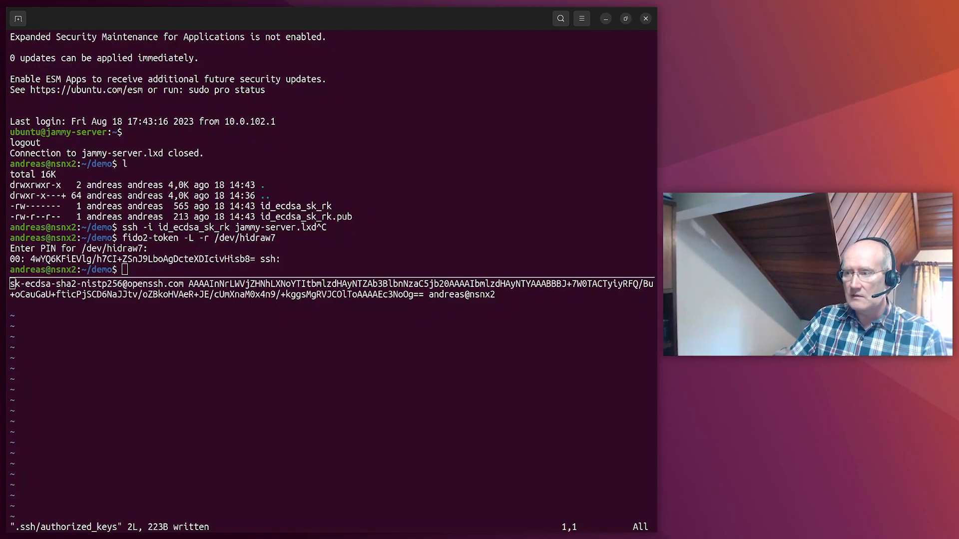
type("fido2-token -I -c /dev/hidraw7")
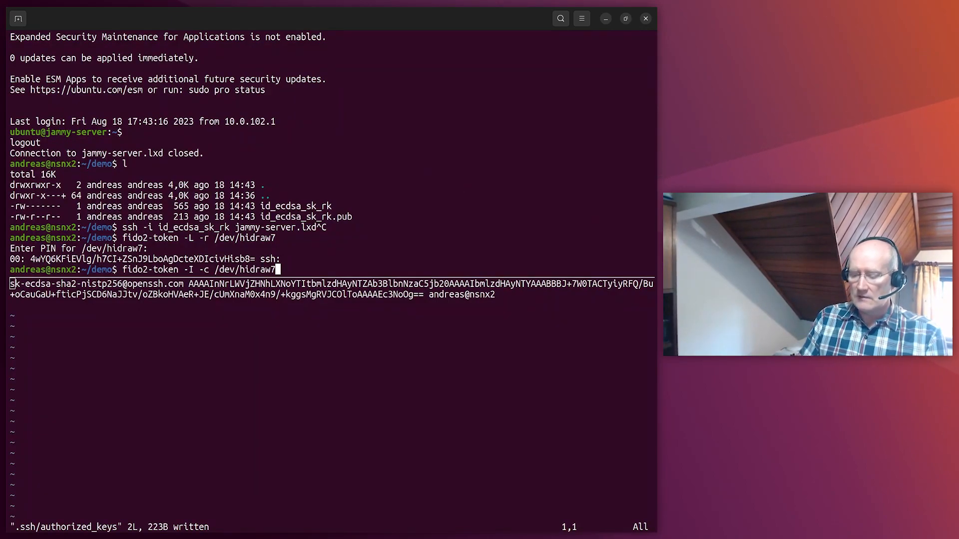